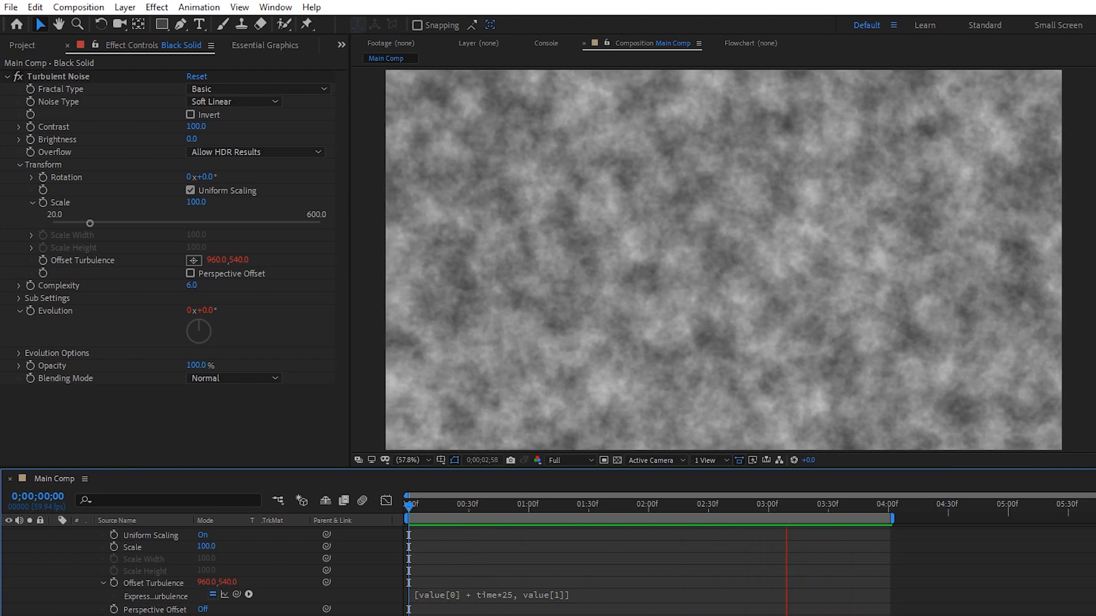
Check the old city.mp4 layer's Time submenu and select the footage layer in Main Comp
left_click(554, 504)
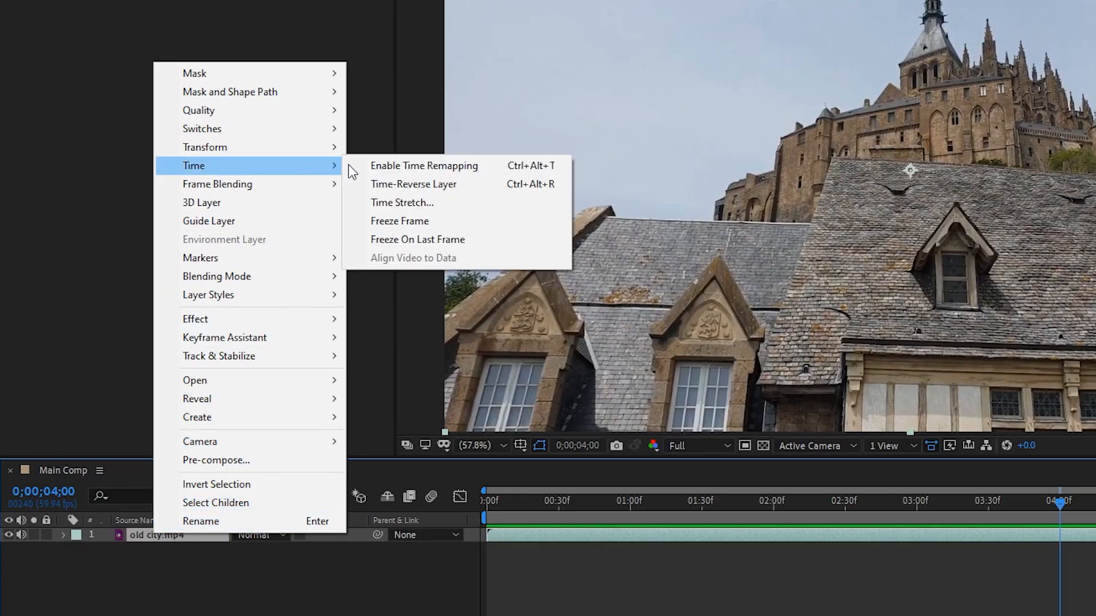
left_click(423, 166)
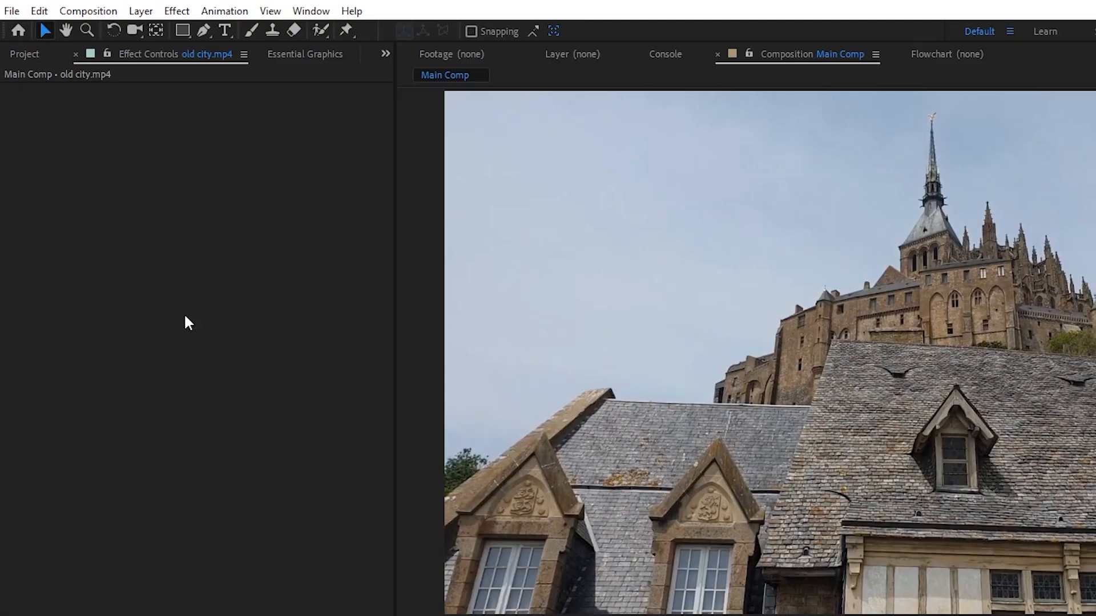
Add a black solid with Turbulent Noise, offset expression [value[0] + time*25, value[1]]
left_click(141, 11)
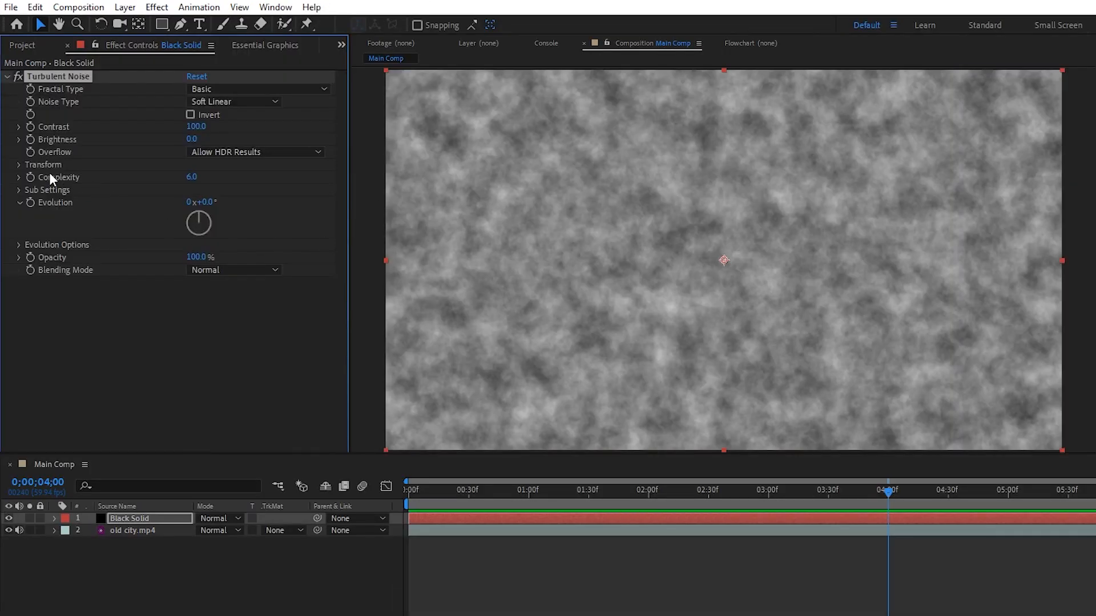
left_click(19, 165)
type("[value")
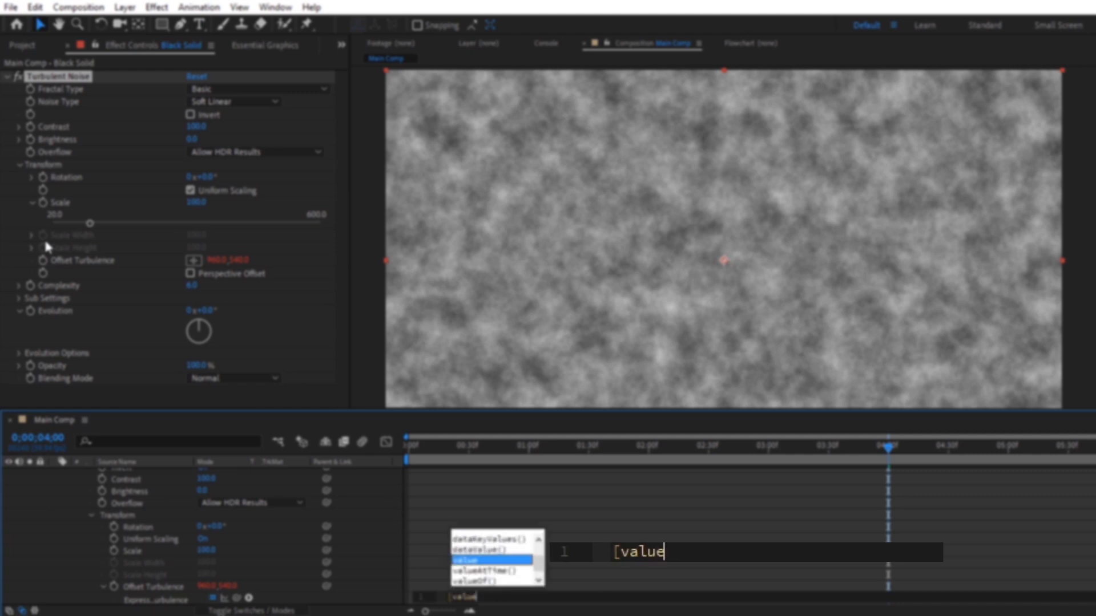
type("[0] + time*25")
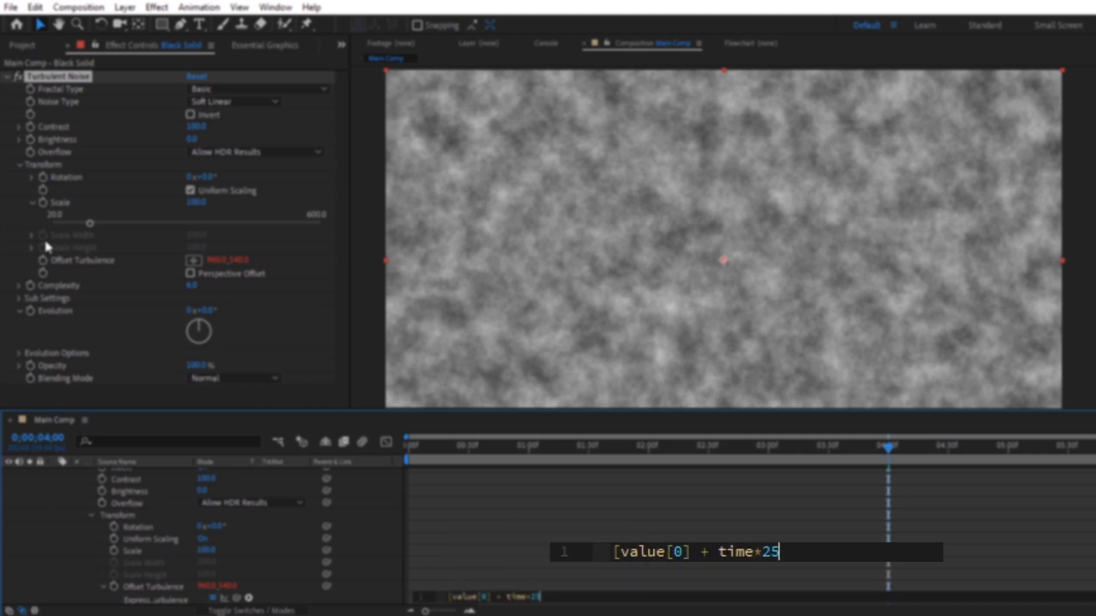
type(", value[1]]")
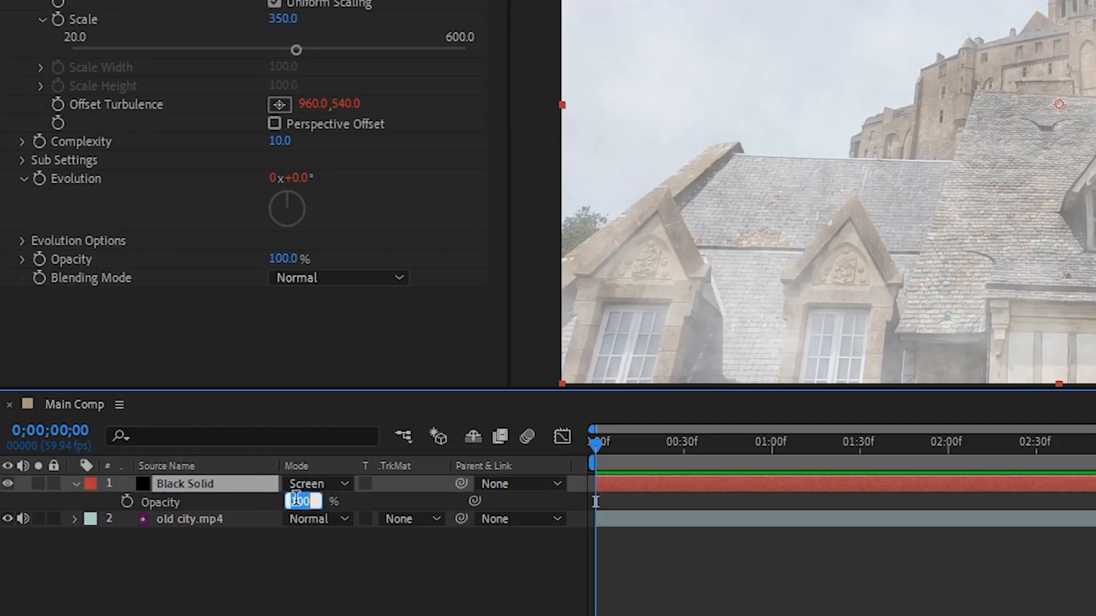
Set the fog noise layer's opacity to 50%
type("50")
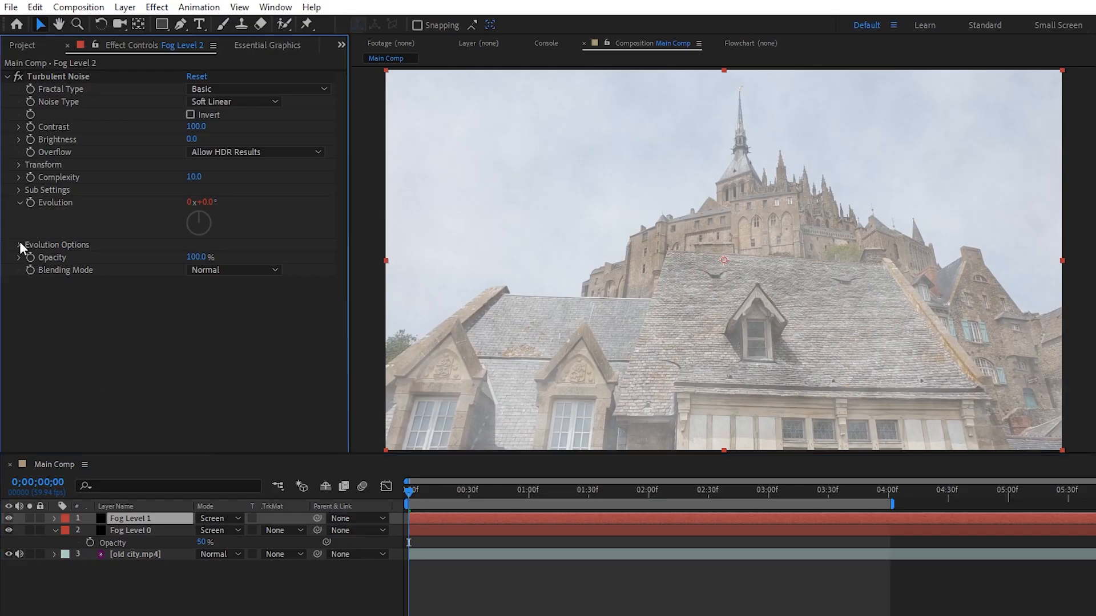
Set Fog Level 1's noise random seed to 210 and change its scale
left_click(21, 245)
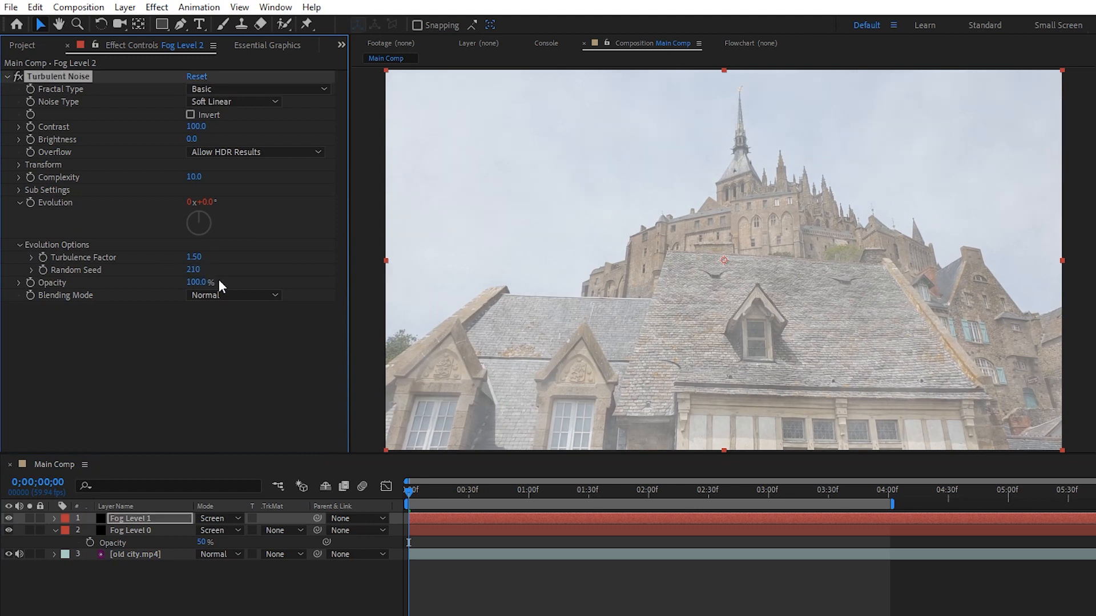
left_click(19, 165)
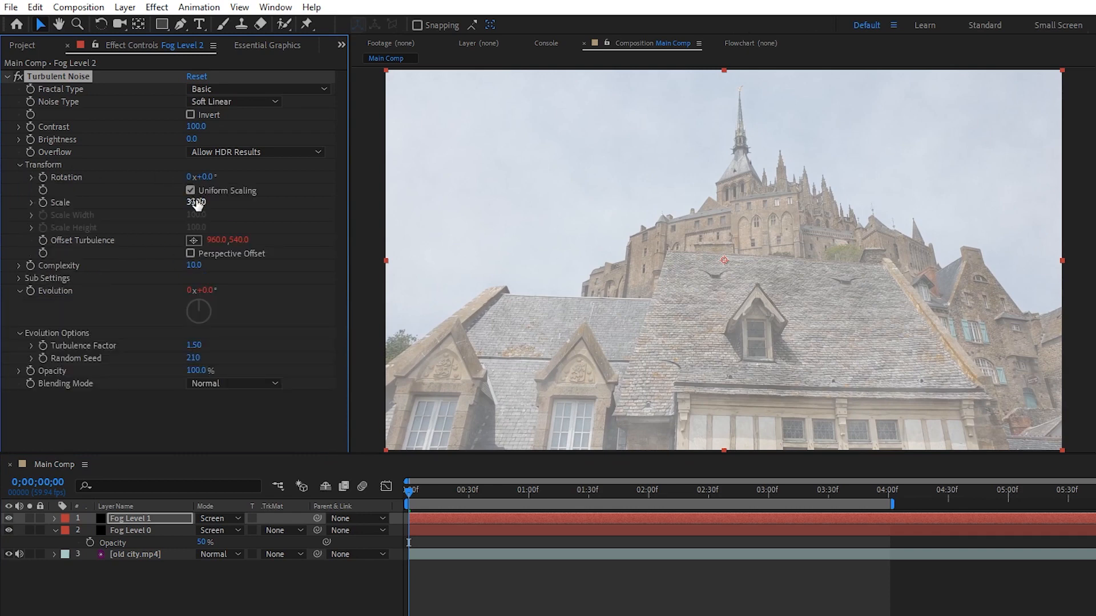
left_click(196, 202)
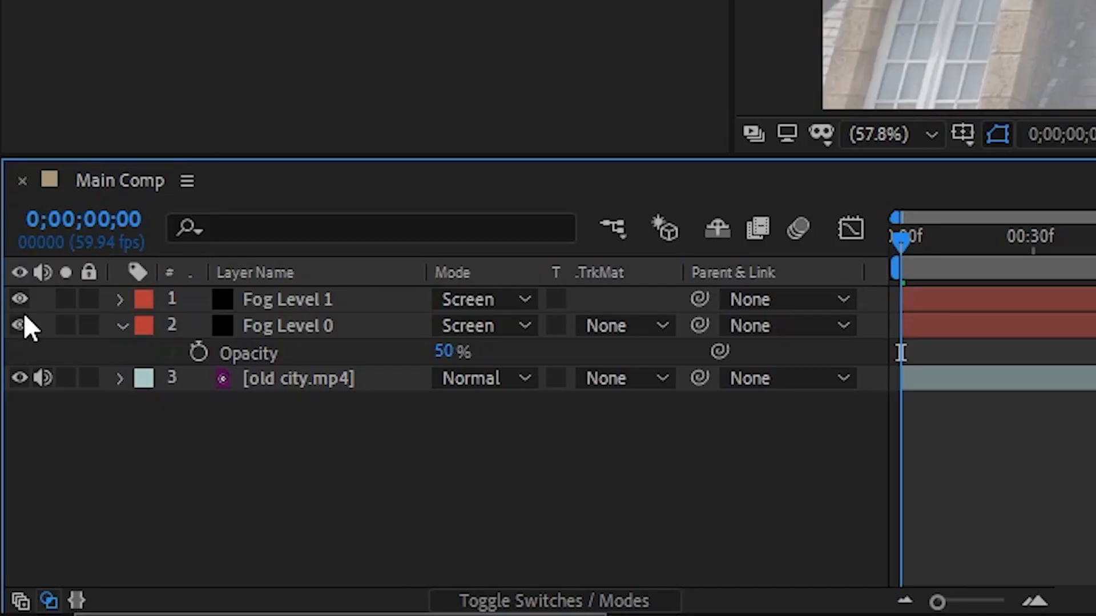
Hide both fog layers and make the new masked Black Solid visible
left_click(20, 299)
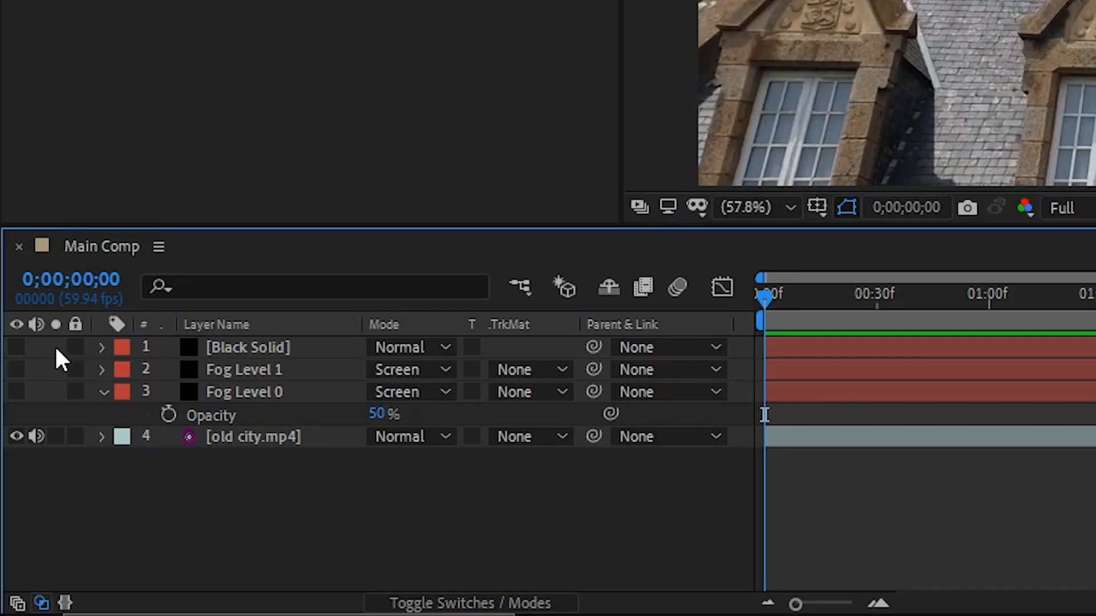
left_click(17, 347)
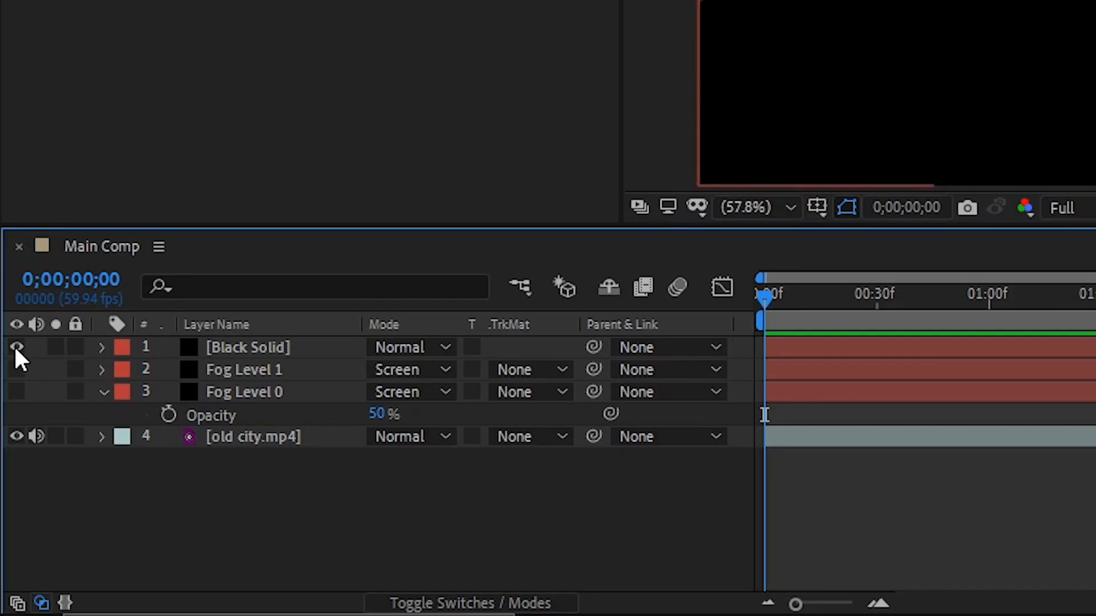
Pre-compose the Black Solid into a new precomp named 'Matte Level'
right_click(247, 348)
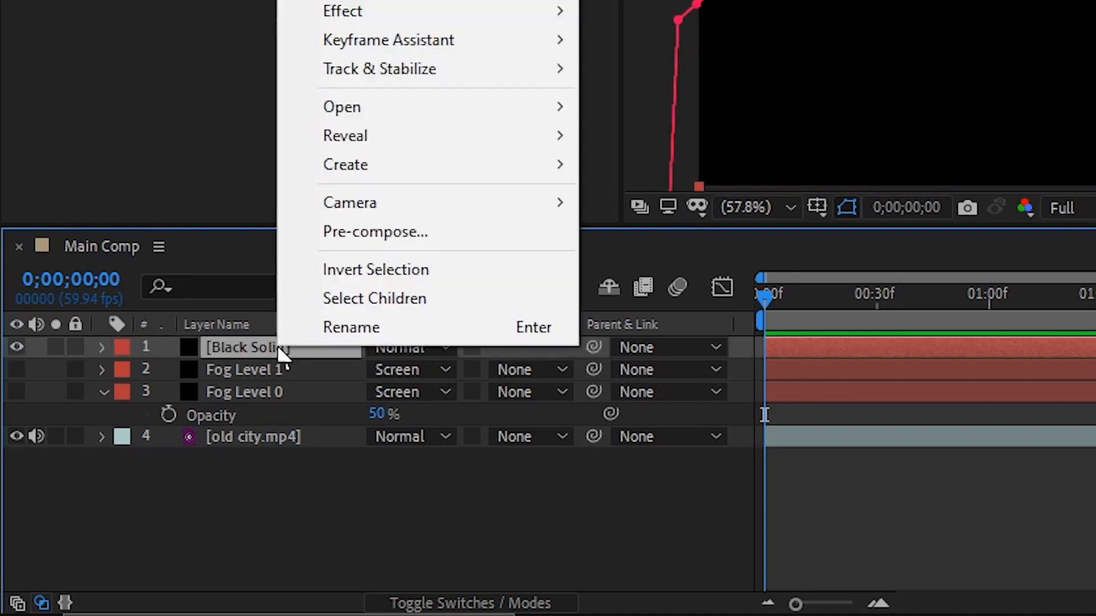
mouse_move(368, 231)
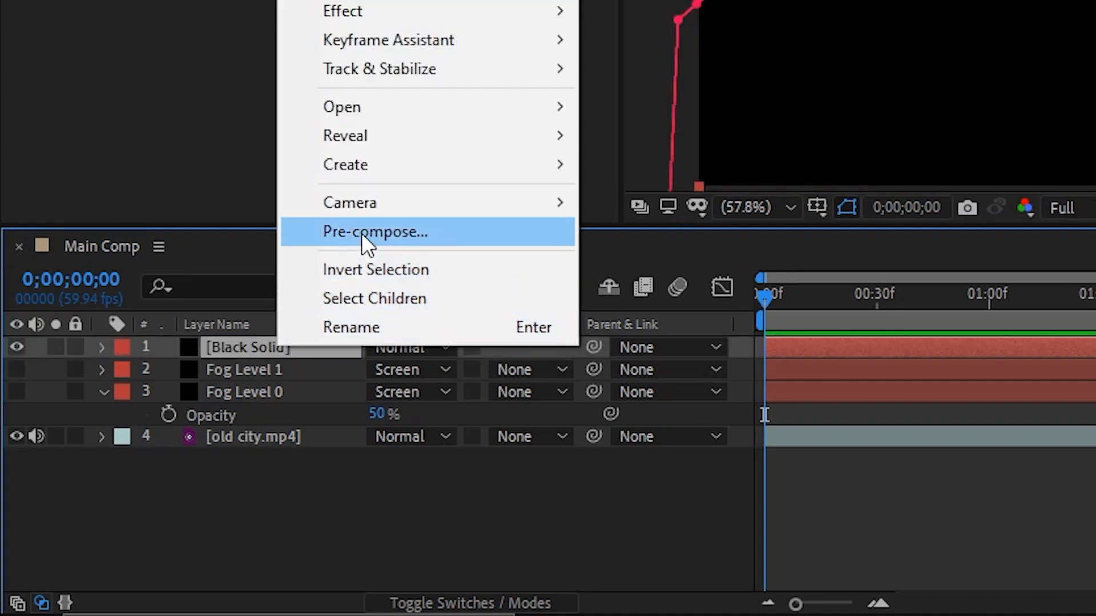
left_click(376, 232)
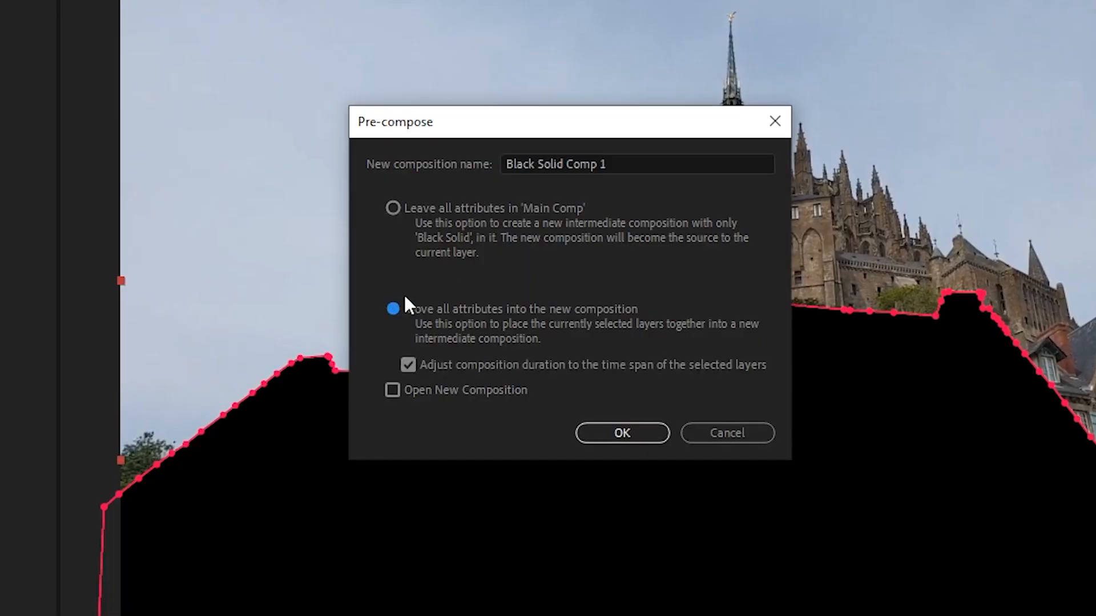
type("Matte Level")
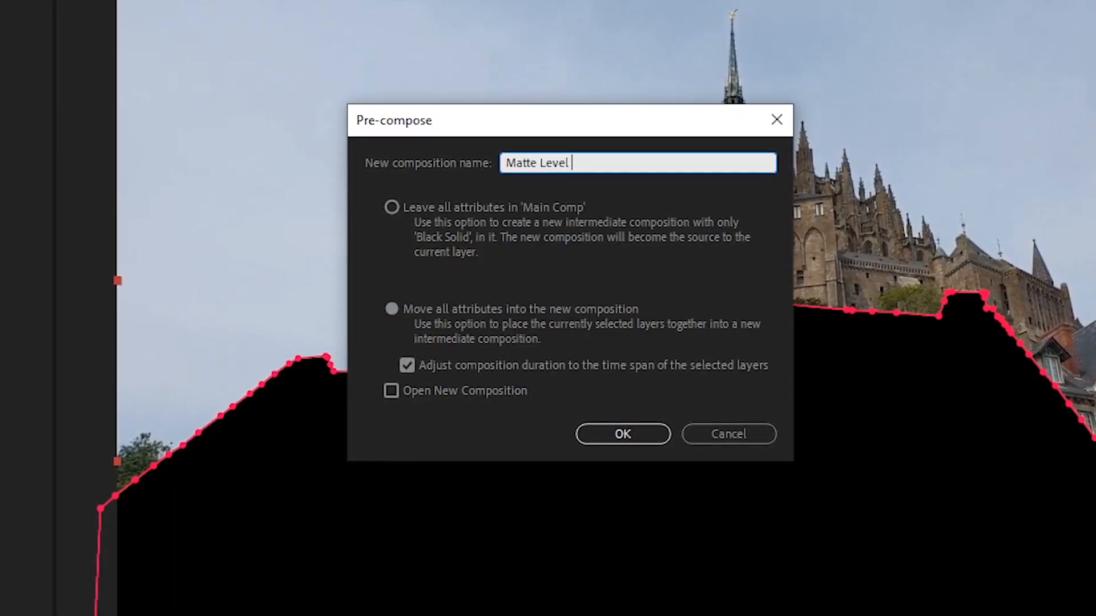
left_click(621, 433)
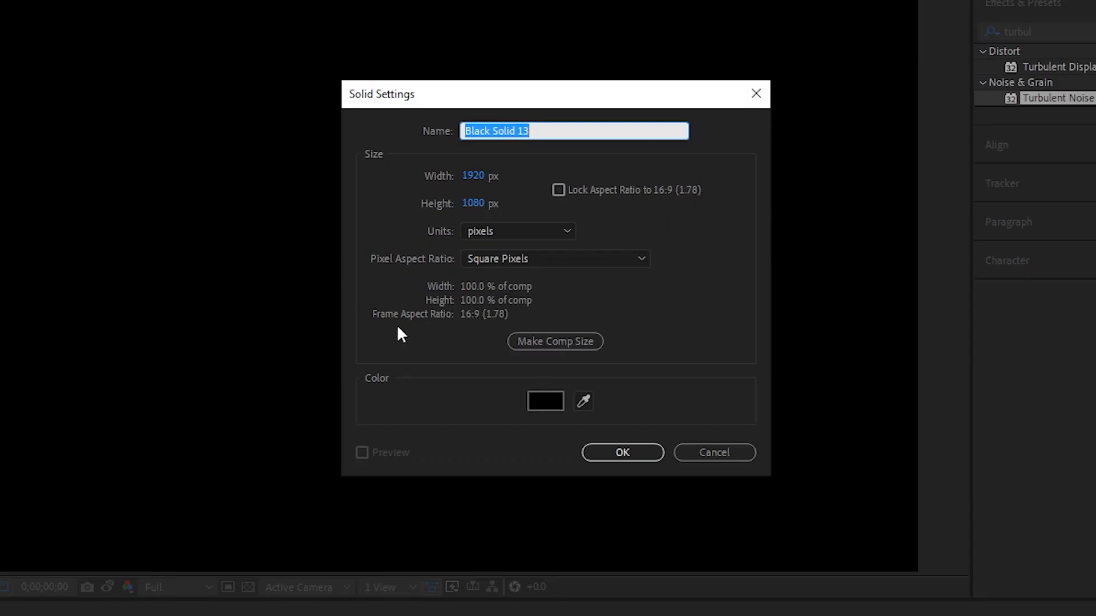
Add a Multiply-mode white solid with a swapped Gradient Ramp and lowered start point
left_click(545, 401)
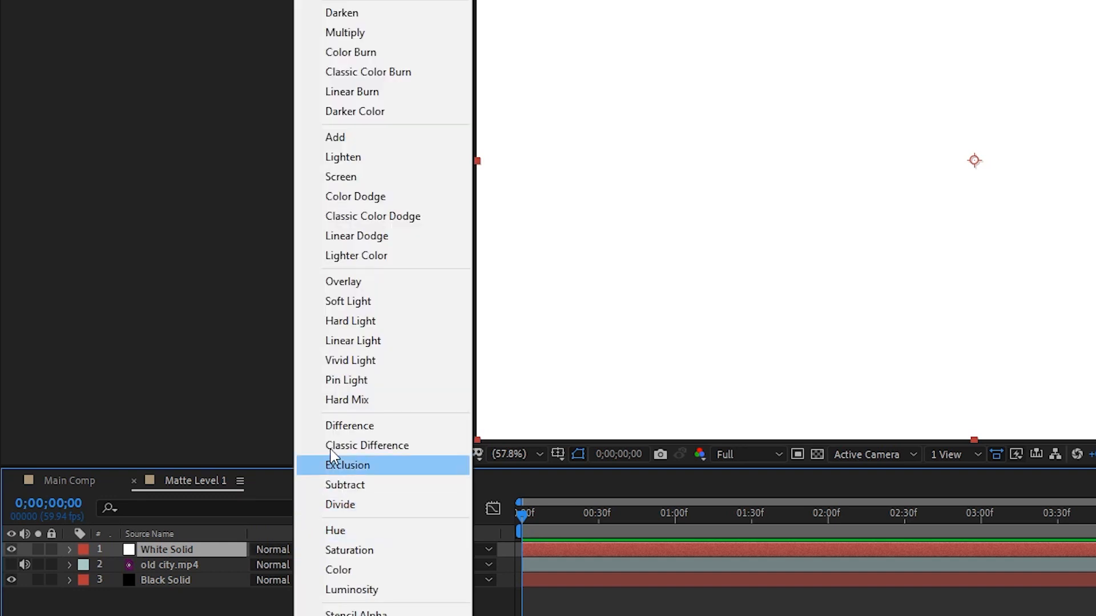
left_click(345, 32)
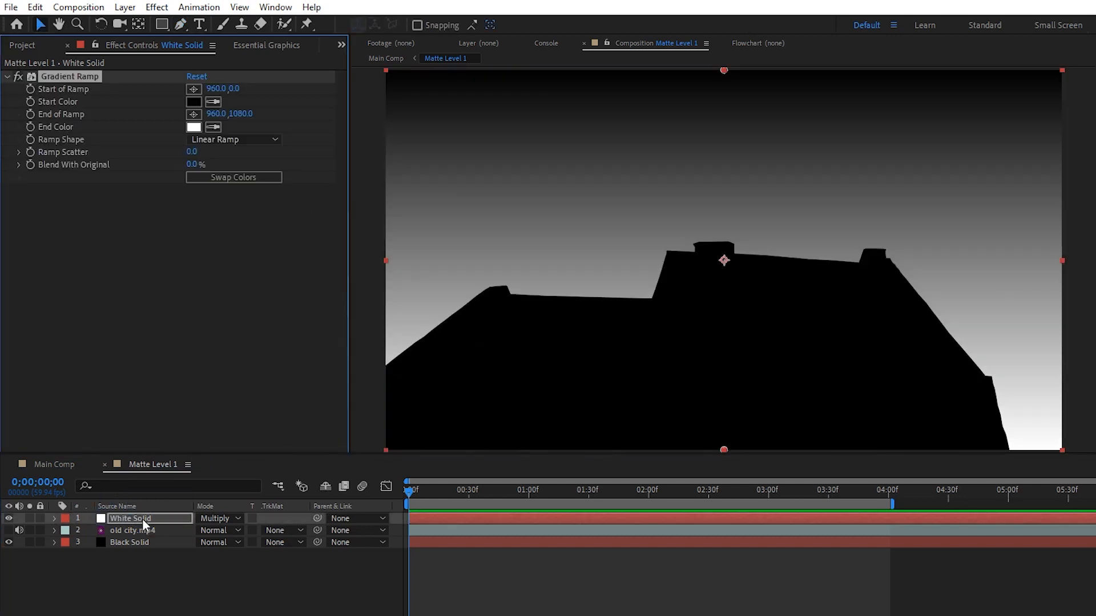
left_click(233, 177)
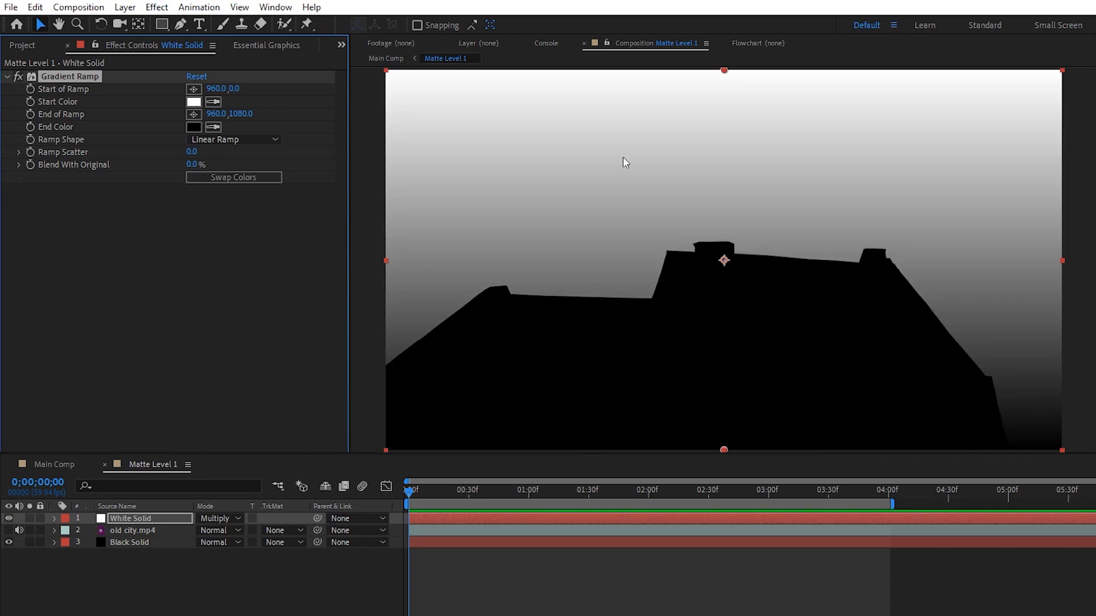
left_click_drag(723, 259, 723, 363)
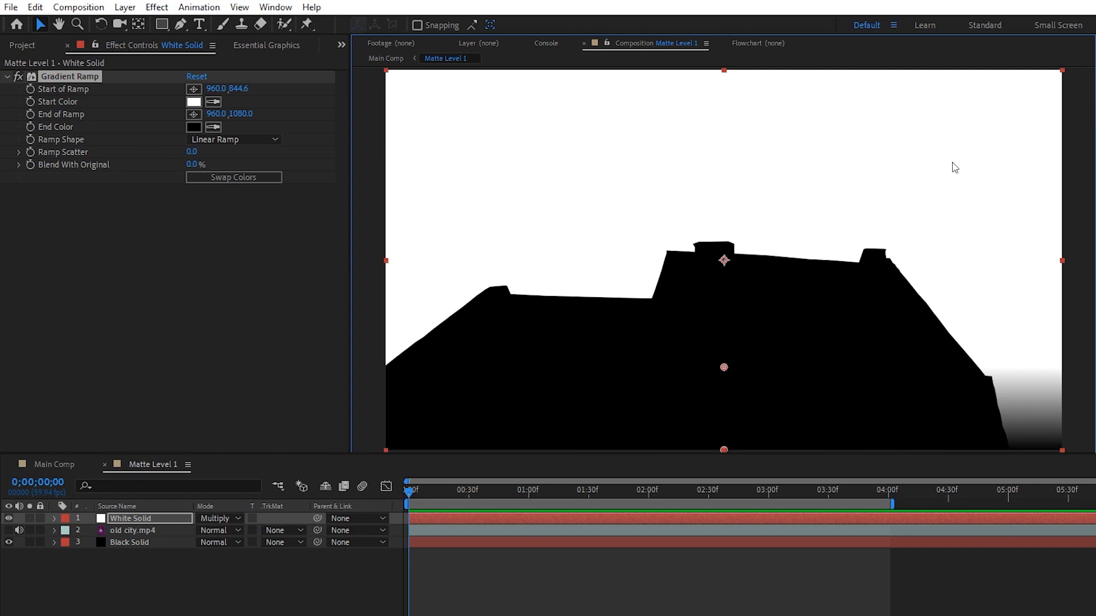
mouse_move(845, 399)
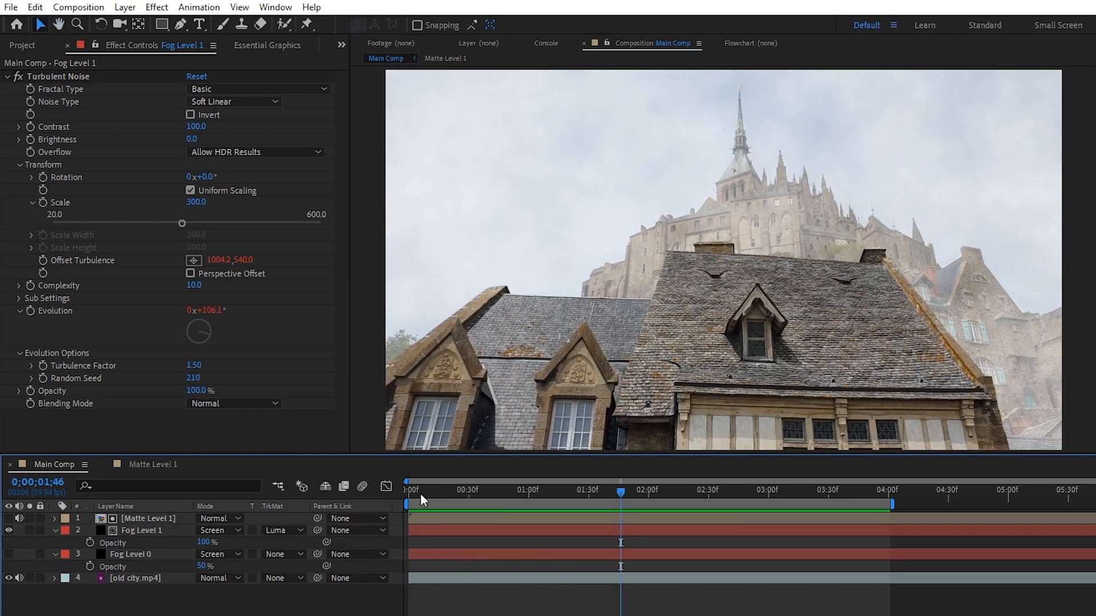
Jump back to the start of the shot to review the luma-matted Fog Level 1
left_click(405, 489)
type("Matte L")
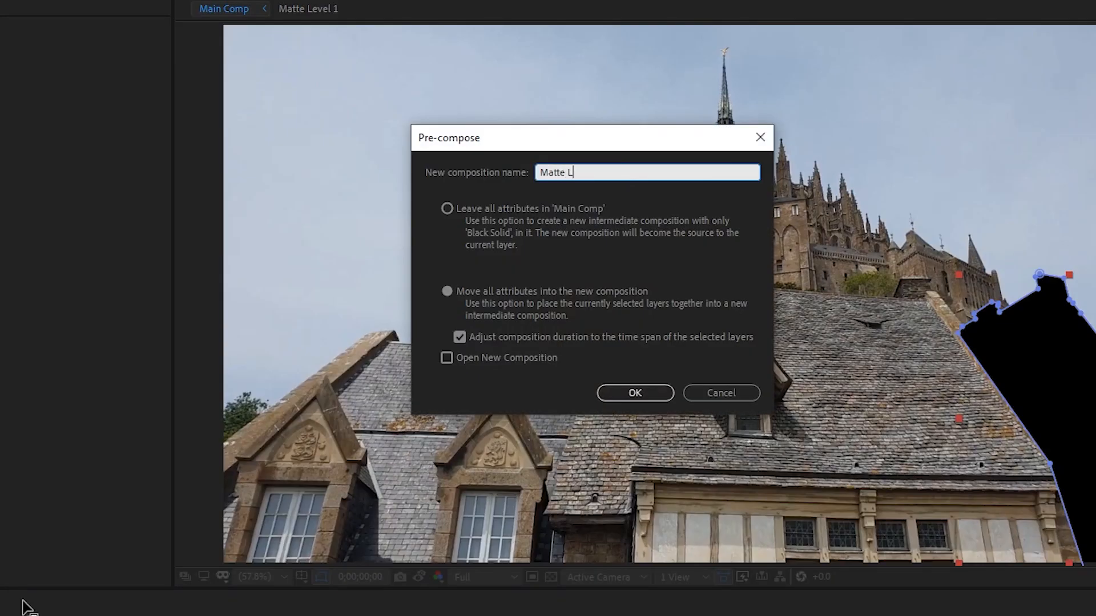
Grade old city.mp4 with Levels (black 0.4235, white 0.5922, gamma 0.72) and Hue/Saturation
left_click(633, 393)
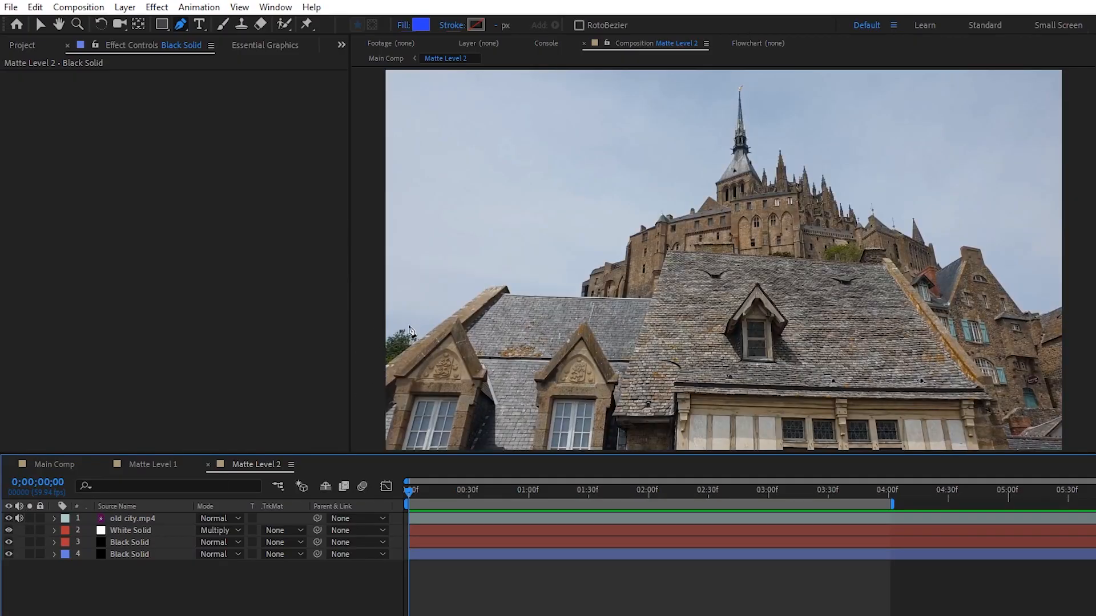
mouse_move(377, 374)
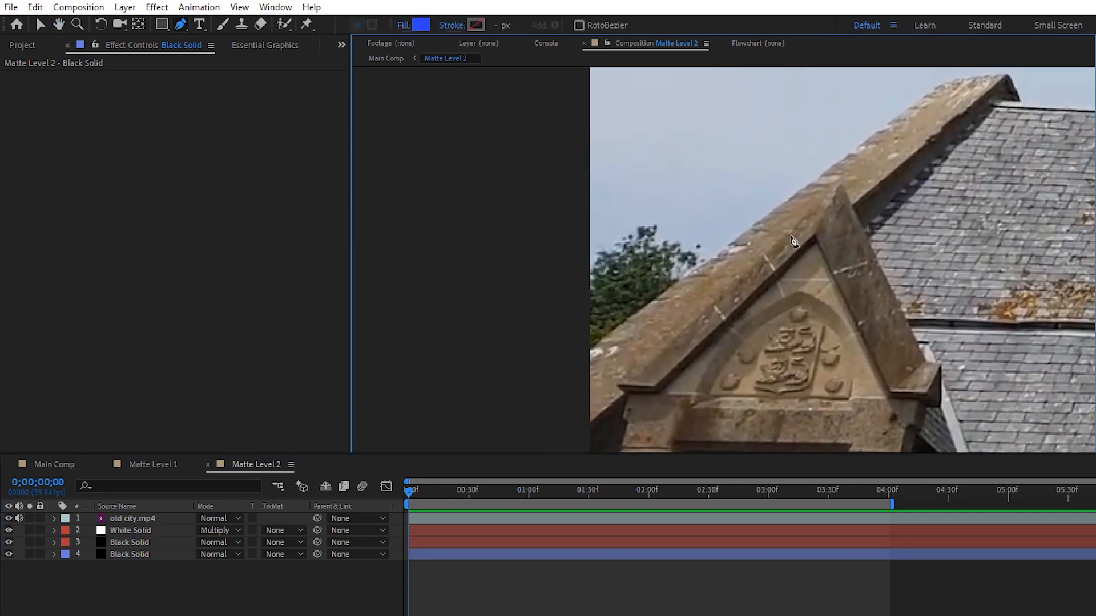
mouse_move(124, 510)
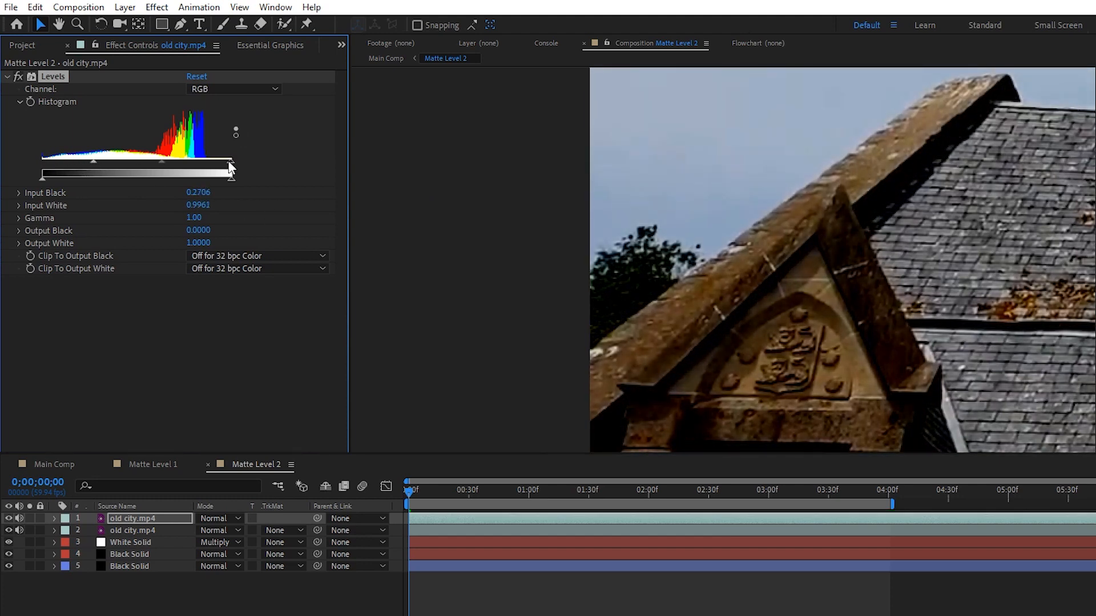
left_click_drag(231, 161, 161, 162)
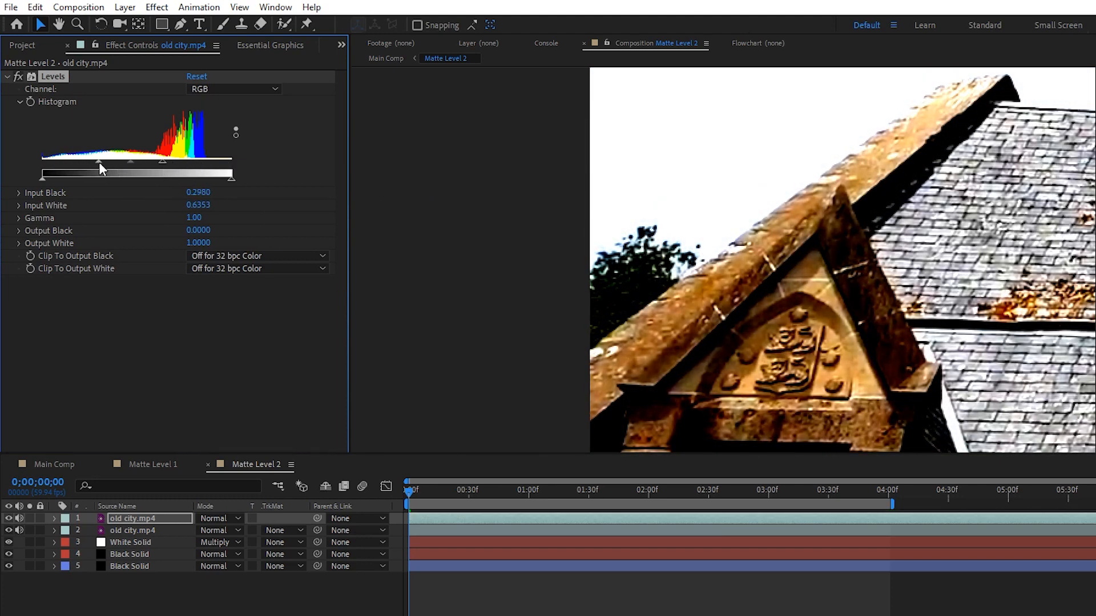
left_click_drag(97, 162, 123, 162)
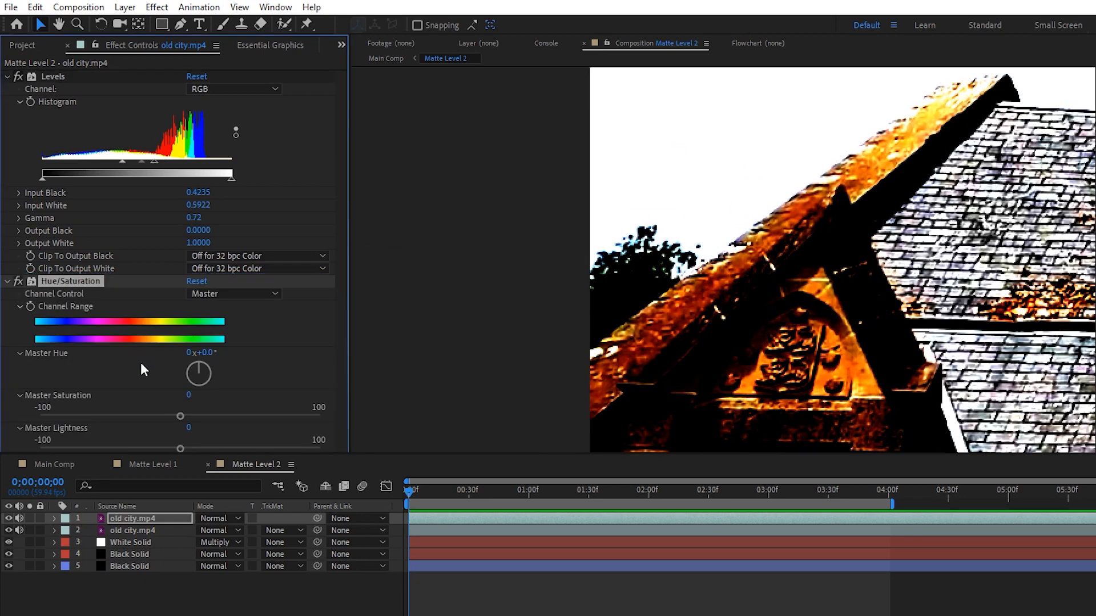
left_click_drag(180, 416, 40, 416)
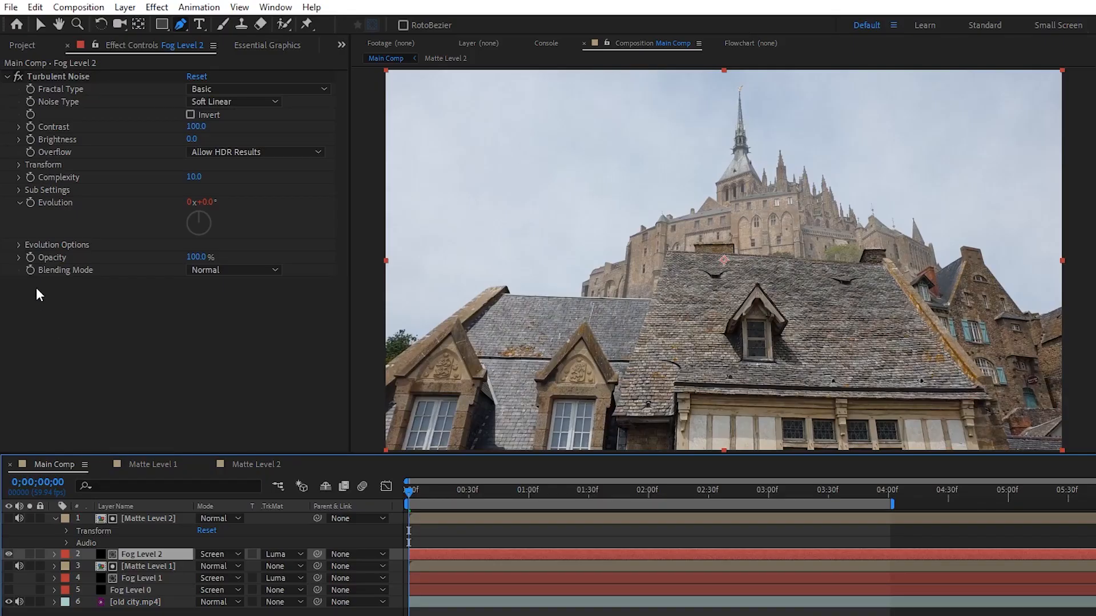
Expand Fog Level 2's noise Evolution Options and Transform, showing scale 250 and seed 590
left_click(18, 245)
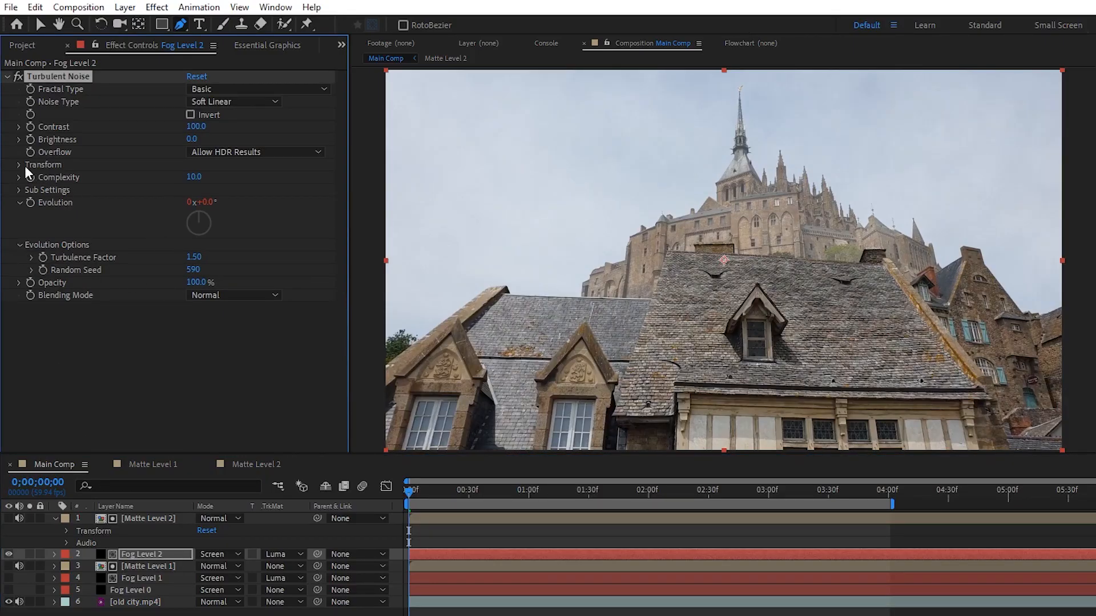
left_click(18, 164)
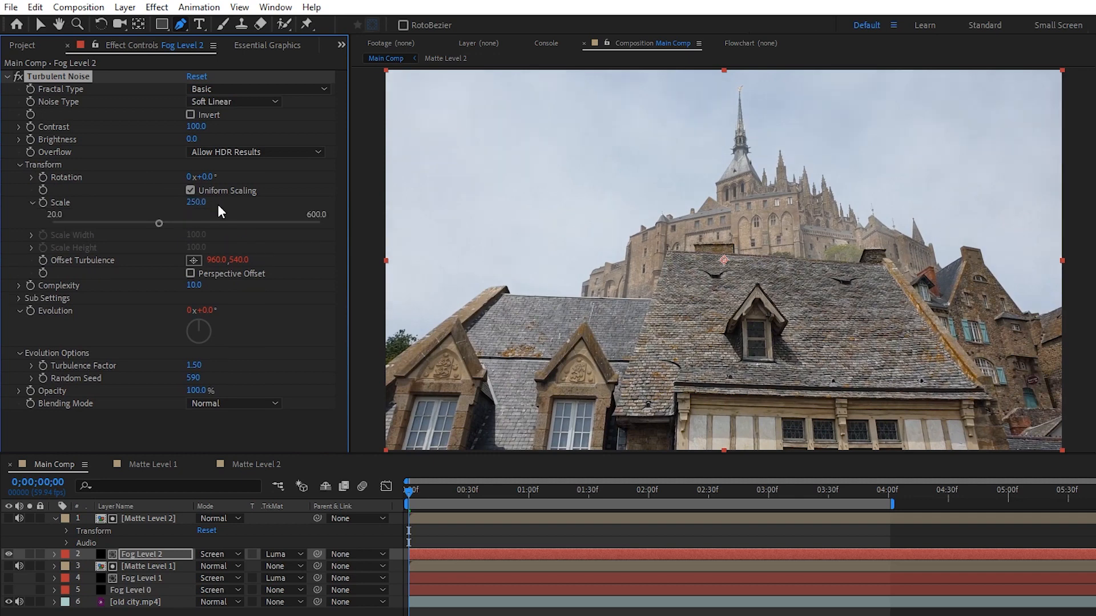
mouse_move(213, 173)
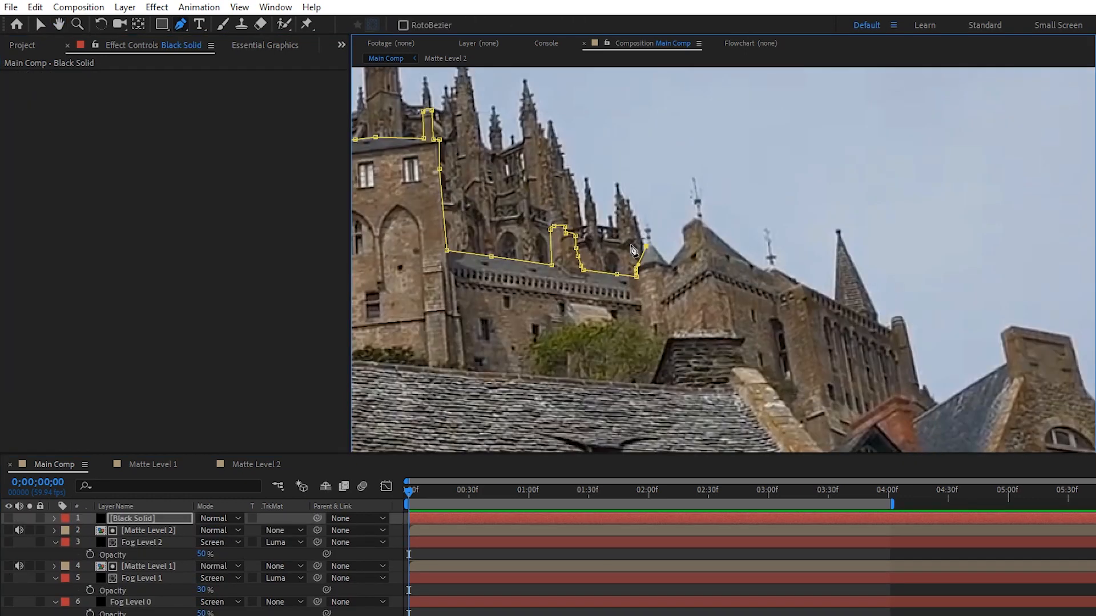
mouse_move(648, 279)
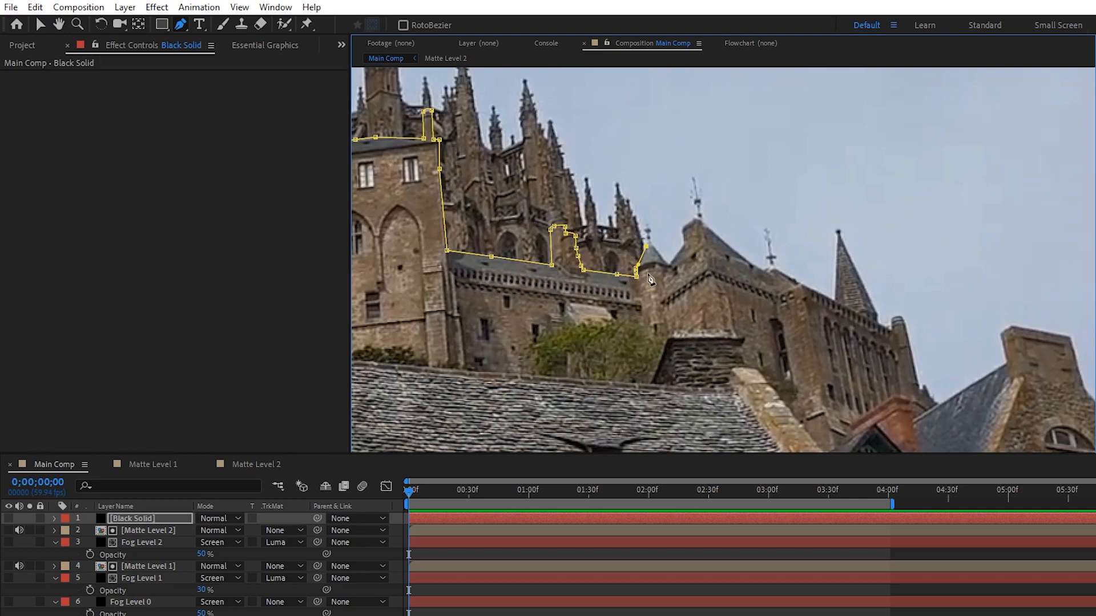
mouse_move(678, 283)
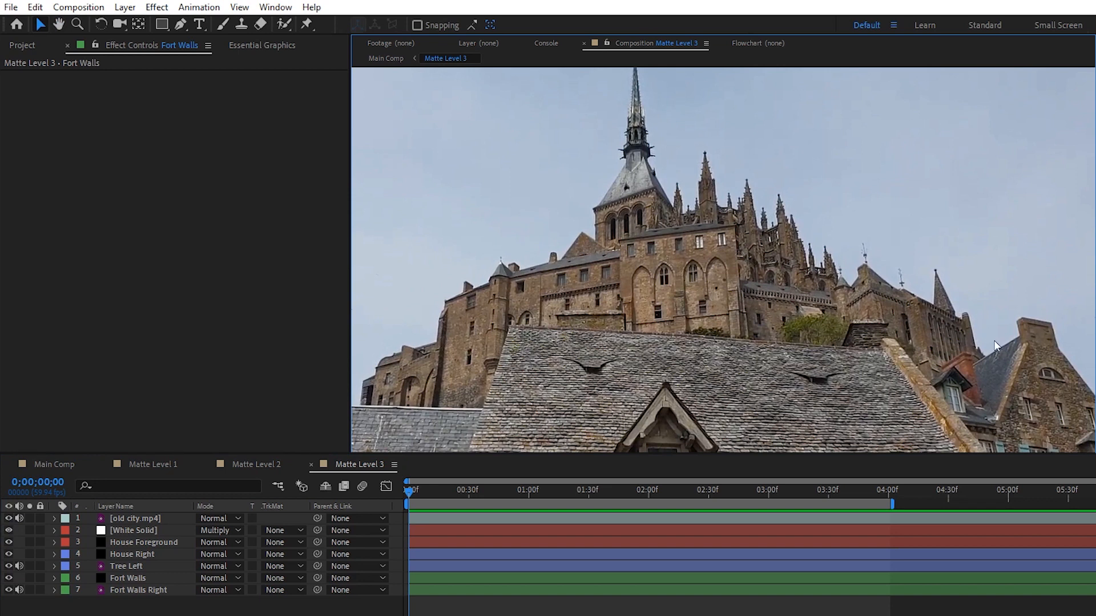
mouse_move(685, 267)
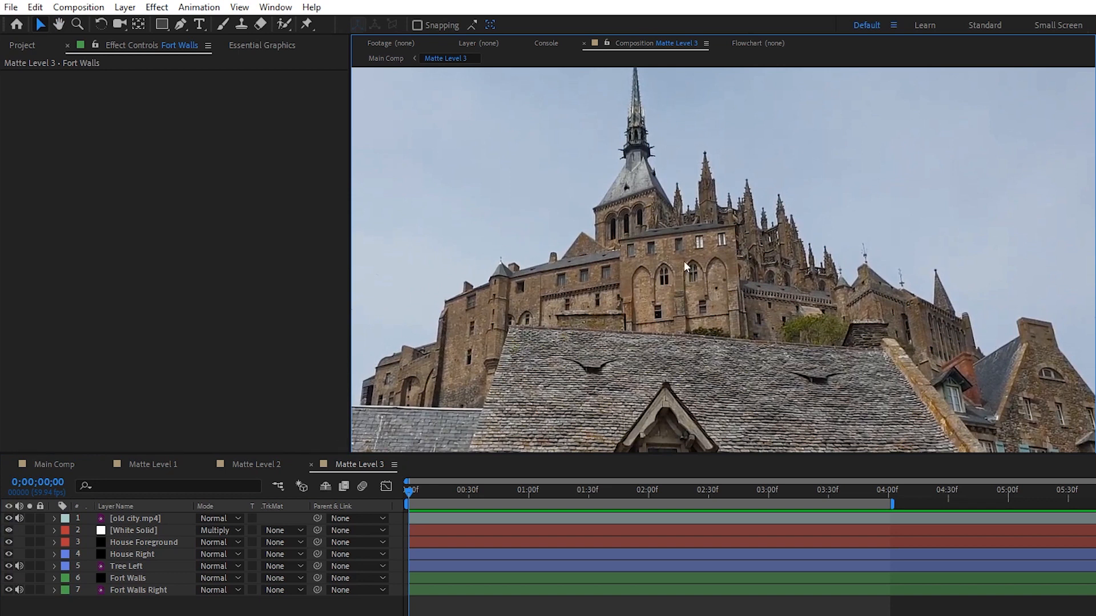
mouse_move(891, 327)
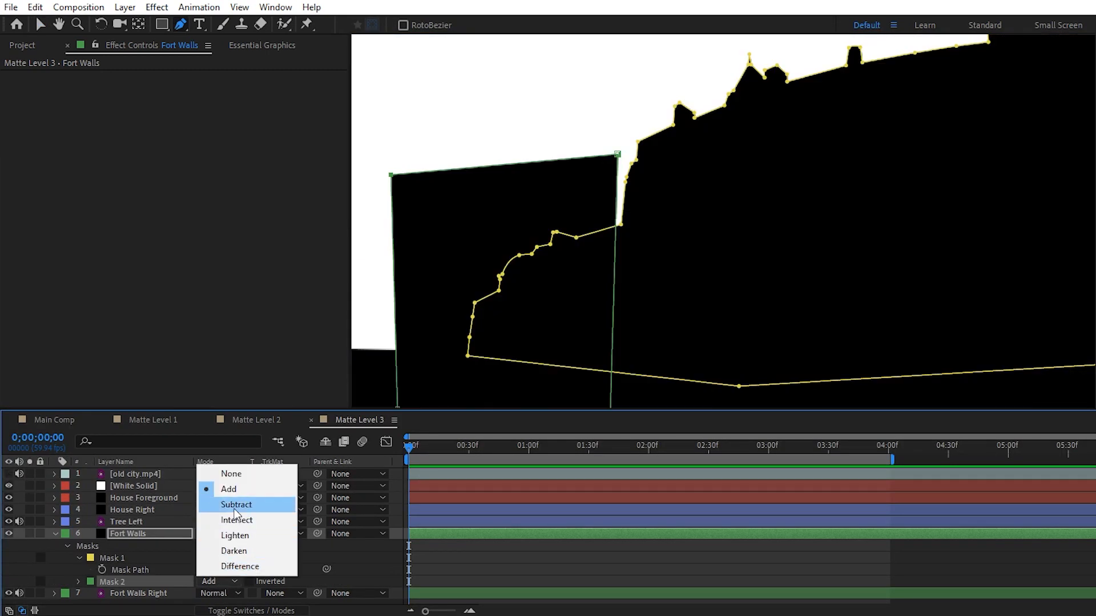
Switch Fort Walls' Mask 2 mode to Subtract in Matte Level 3
left_click(236, 505)
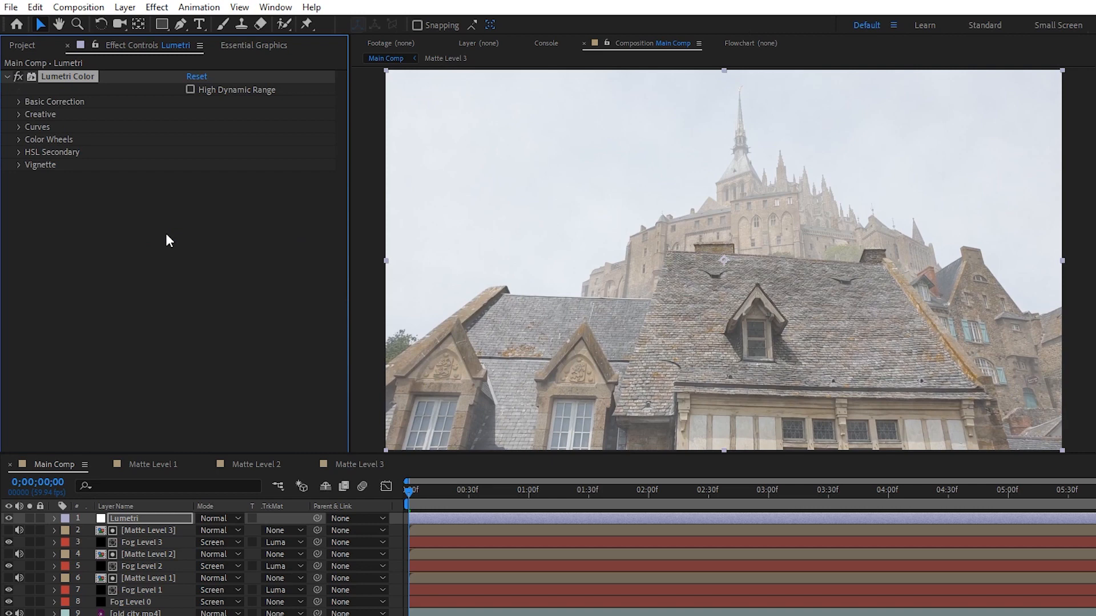
mouse_move(135, 218)
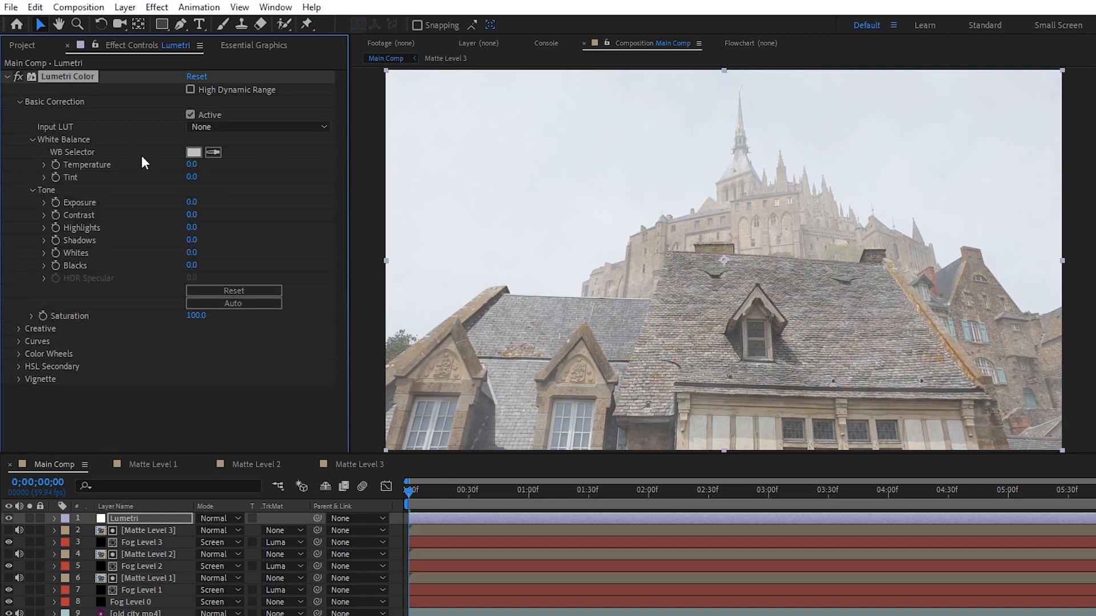
Enter -40 as the Lumetri Color white balance Temperature
type("-40")
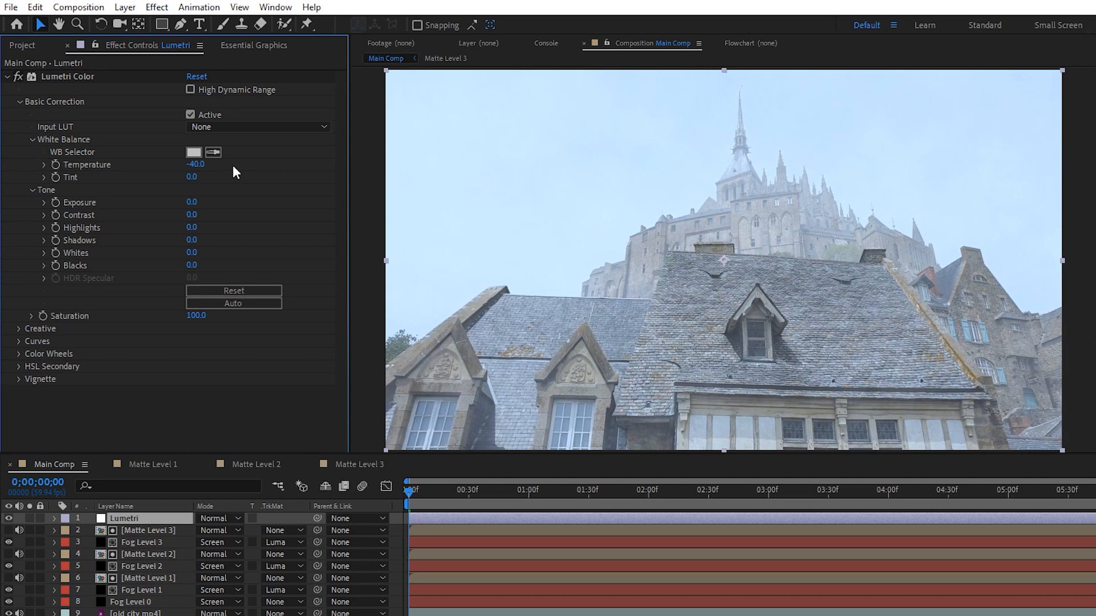
mouse_move(213, 179)
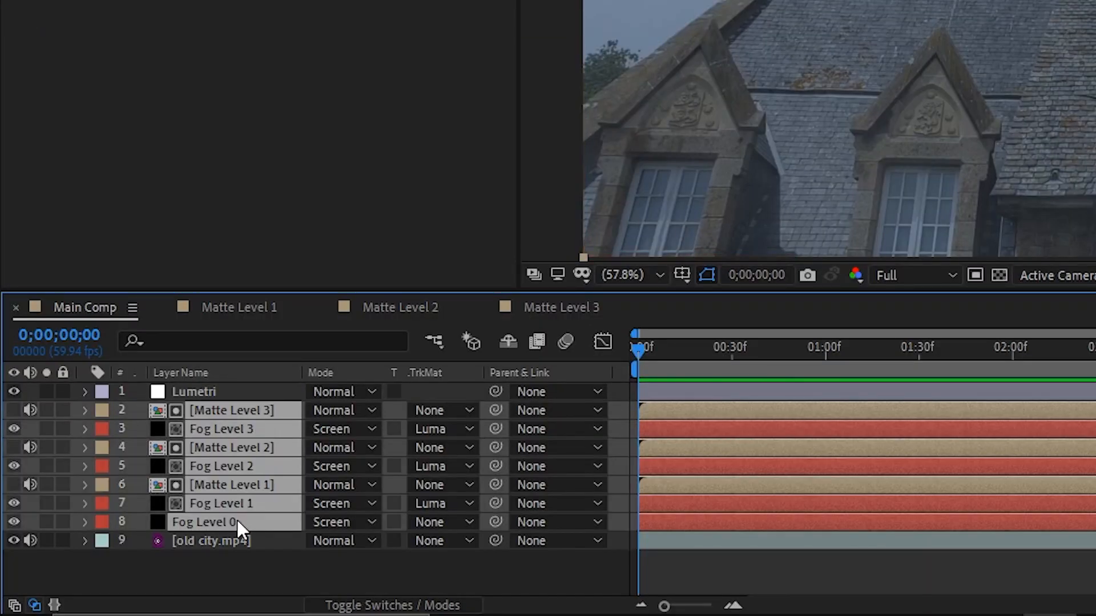
Pre-compose the duplicated matte and fog layers into a comp named Depth Matte
right_click(237, 522)
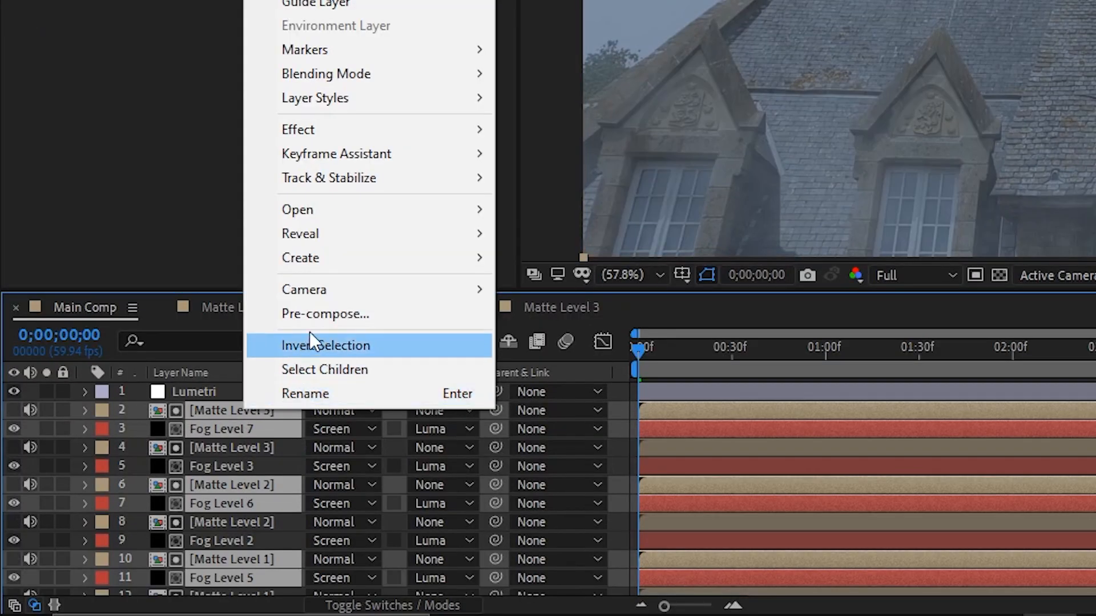
left_click(324, 313)
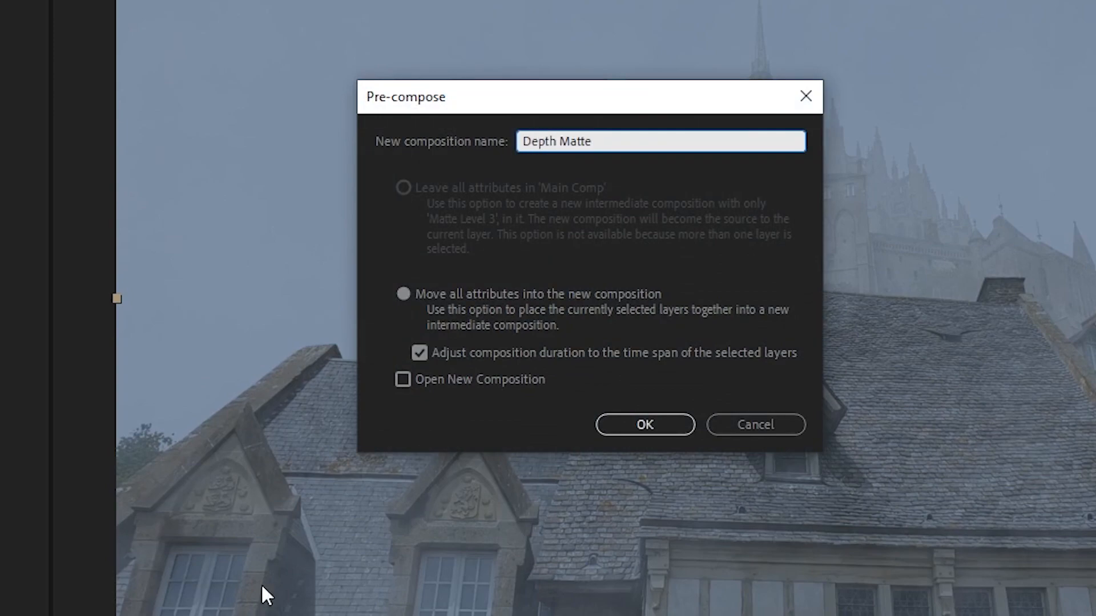
left_click(644, 424)
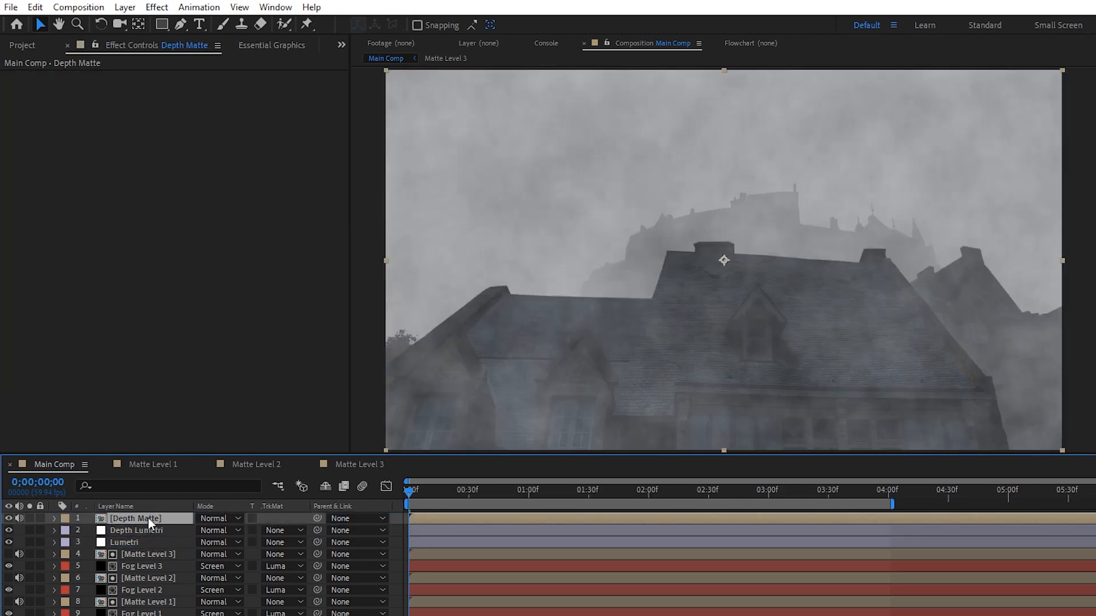
Luma-matte Depth Lumetri: highlights 140, shadows 50, temperature -20, vibrance -30
left_click(280, 530)
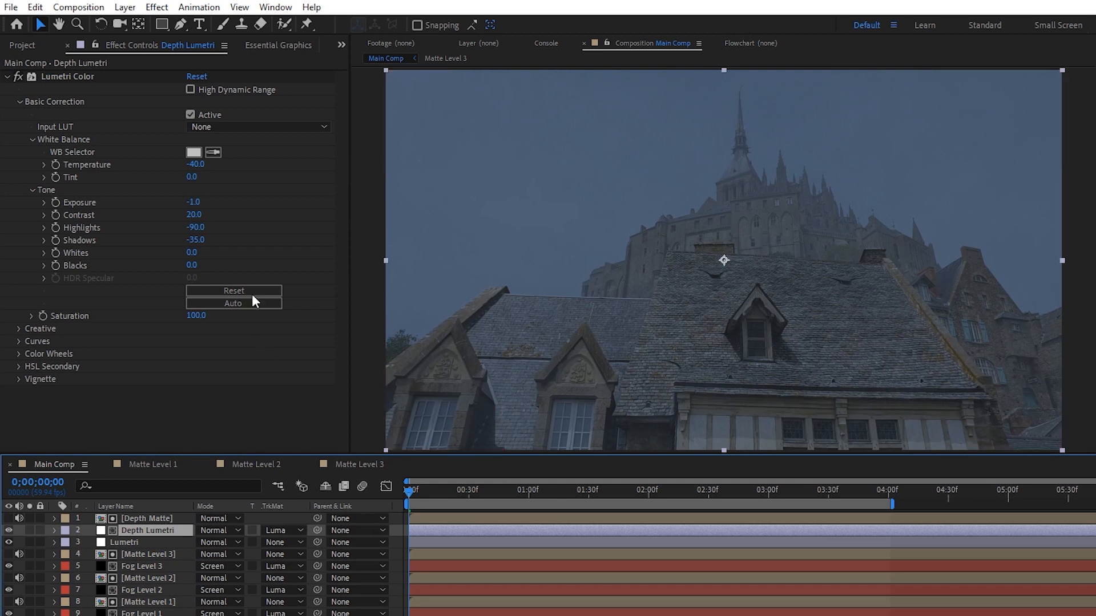
left_click(196, 78)
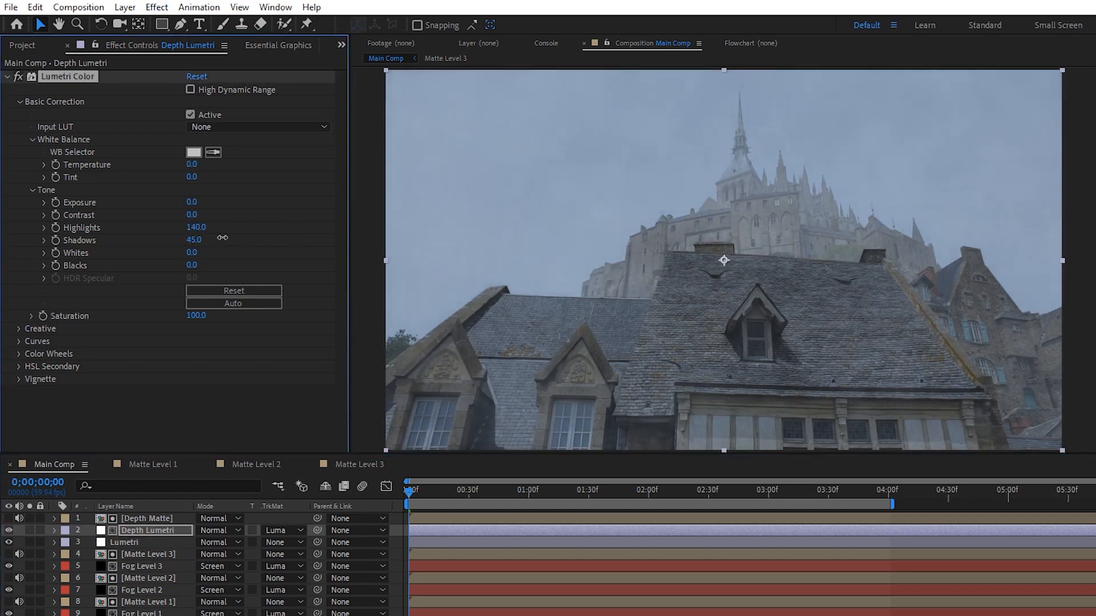
left_click_drag(194, 240, 224, 239)
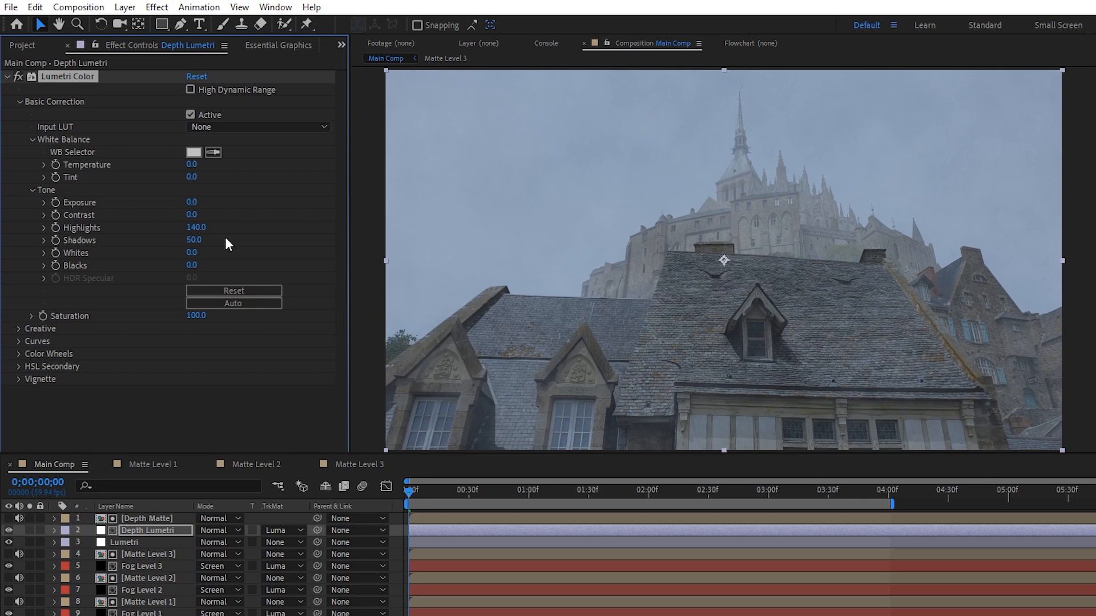
type("-20")
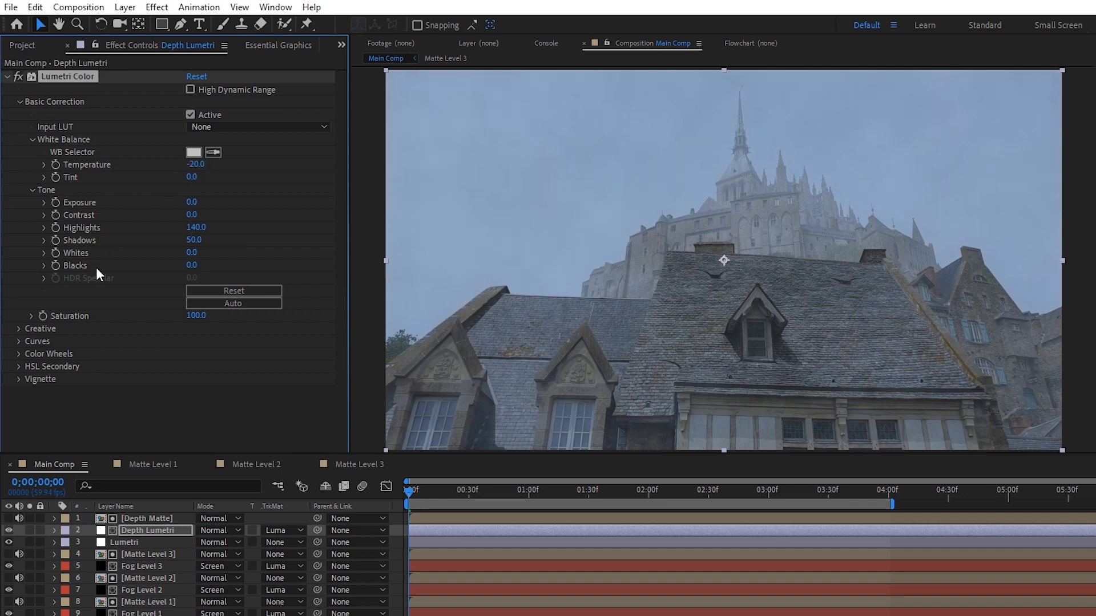
left_click(19, 329)
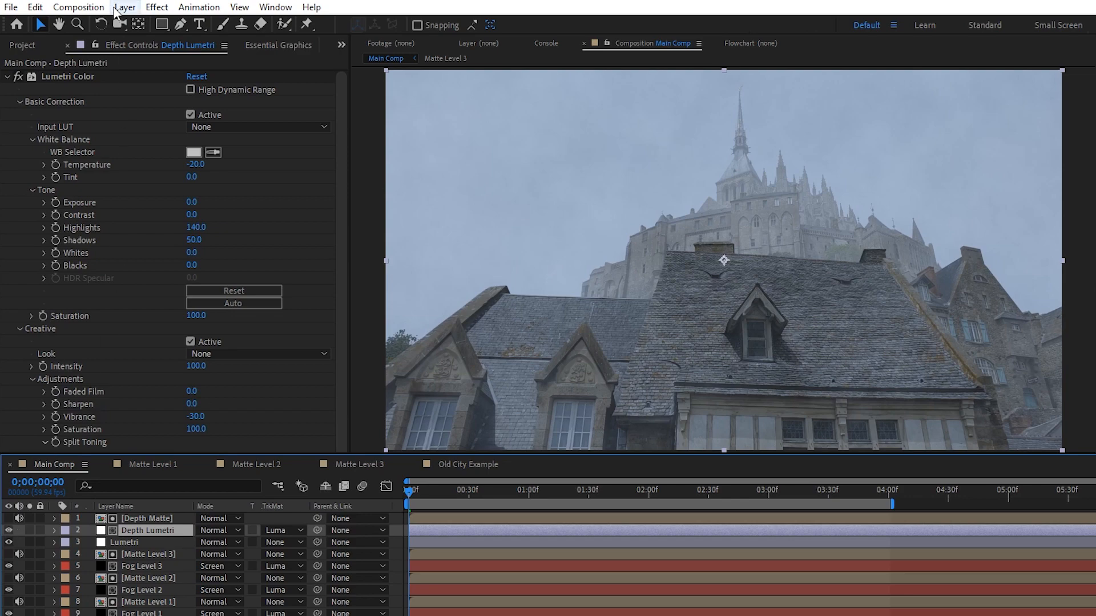
Add Compound Blur driven by Depth Matte's Effects & Masks, maximum blur 0.5
left_click(125, 7)
type("Depth Blur")
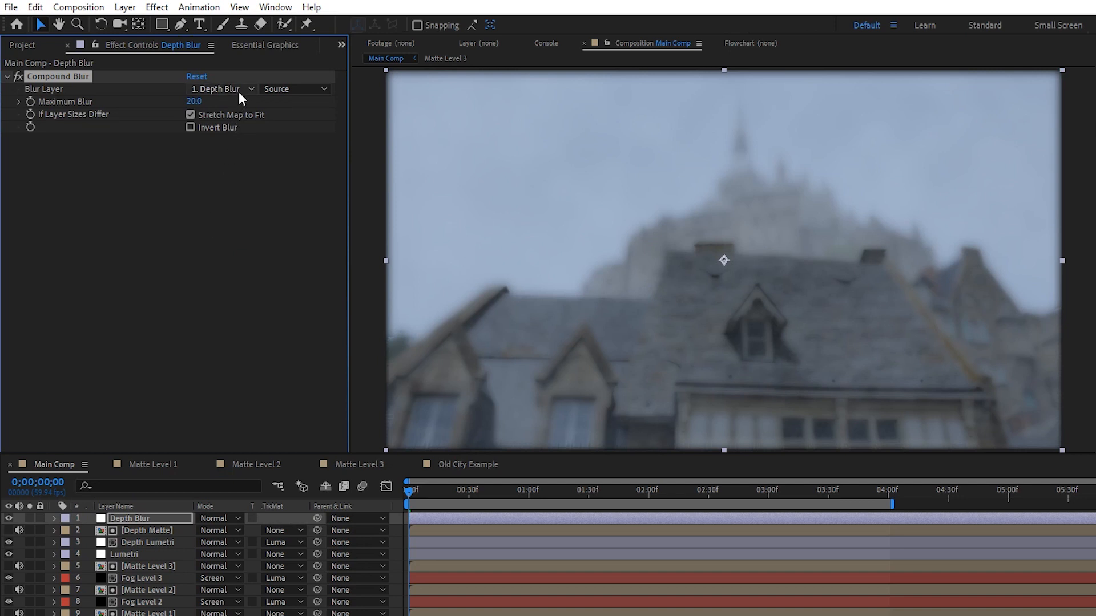
left_click(222, 89)
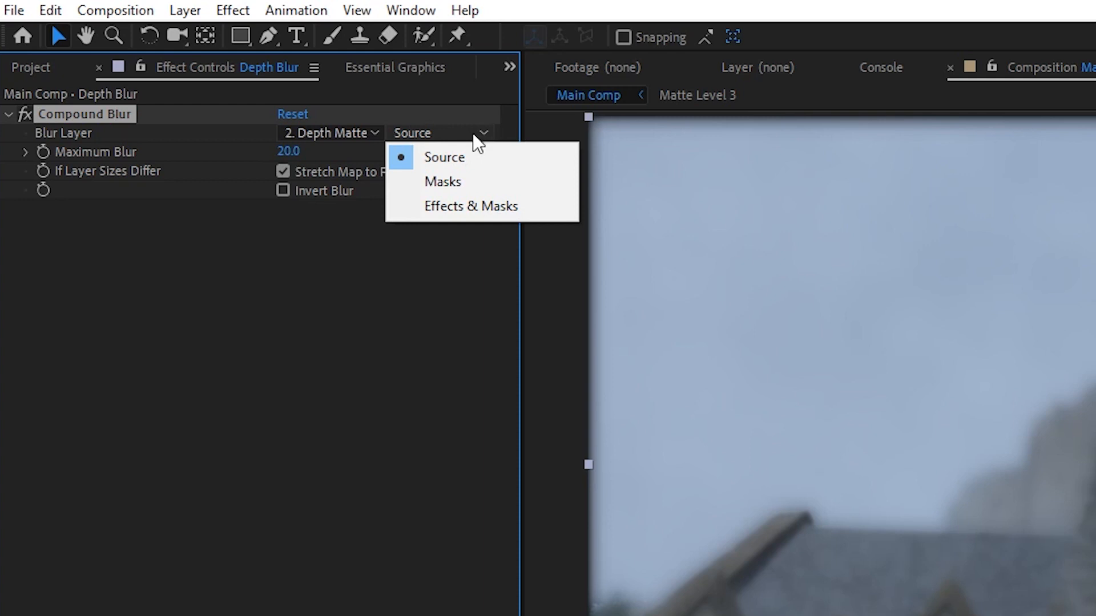
left_click(470, 206)
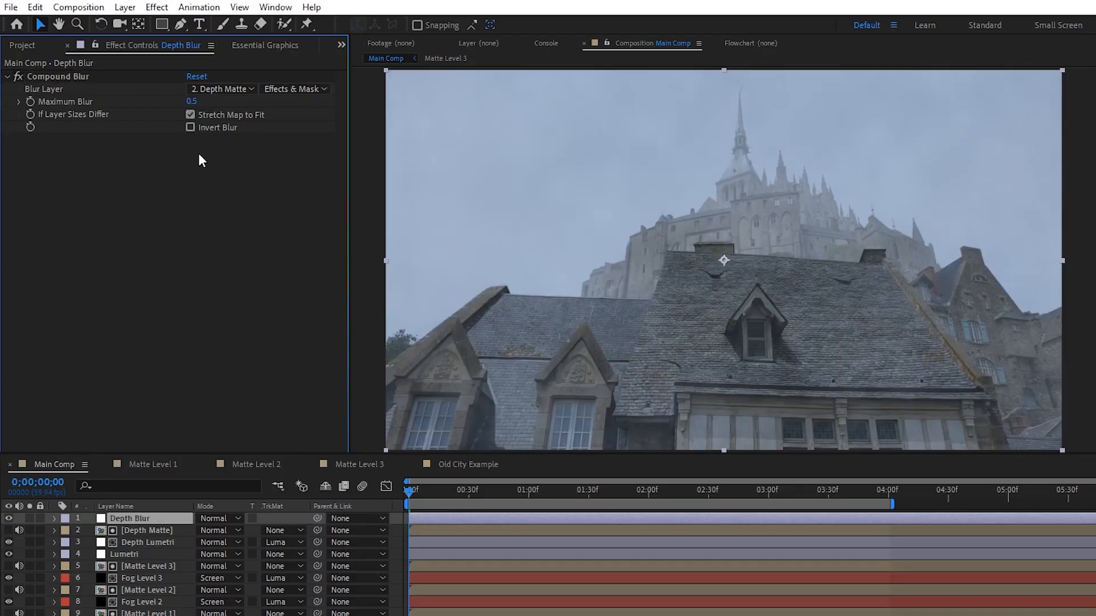
left_click(199, 13)
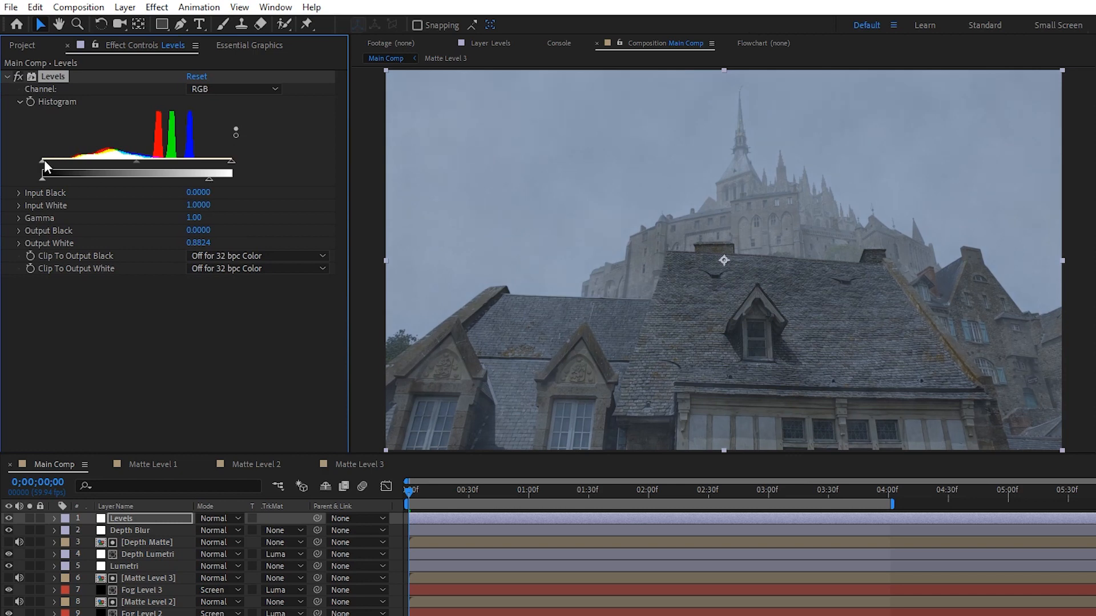
Drag the Levels histogram slider to soften the shot's brightest tones
left_click_drag(42, 161, 63, 162)
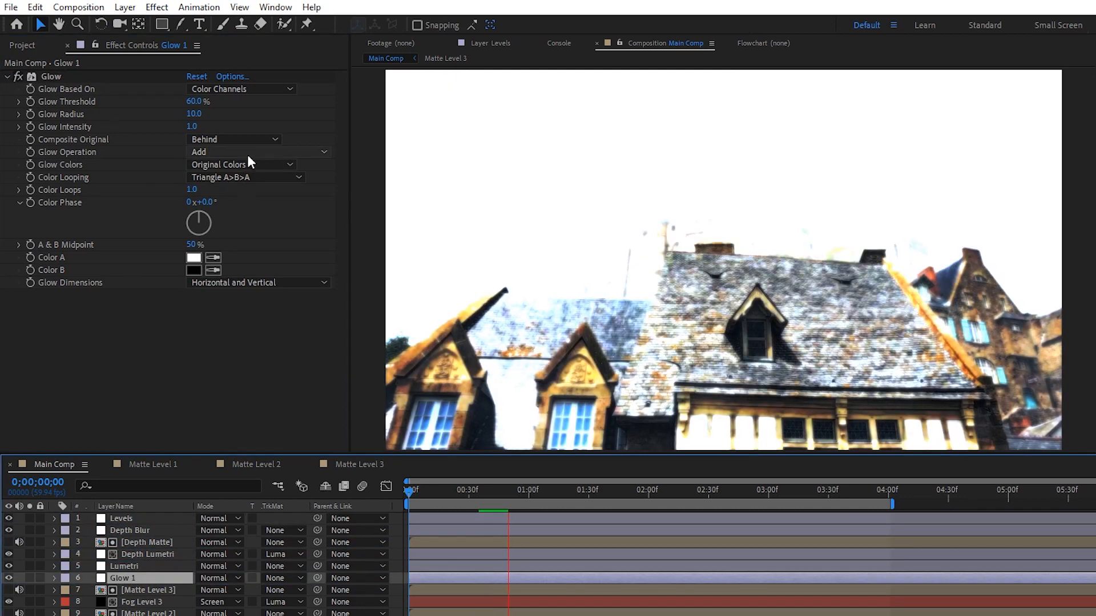
Set Glow 1's glow colors to A & B Colors with intensity 0.2
left_click(241, 164)
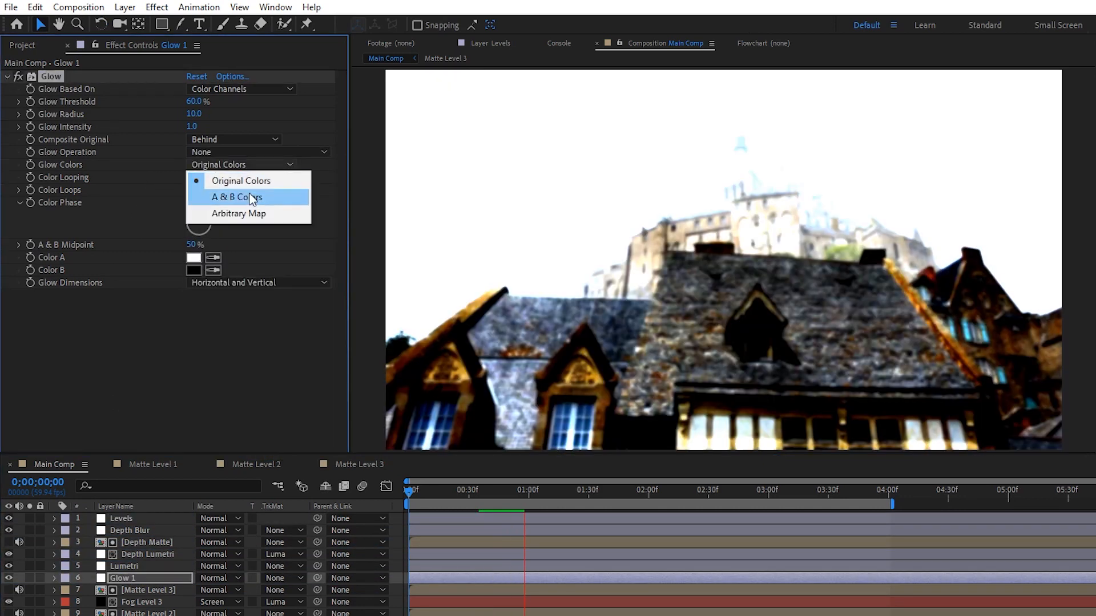
left_click(234, 197)
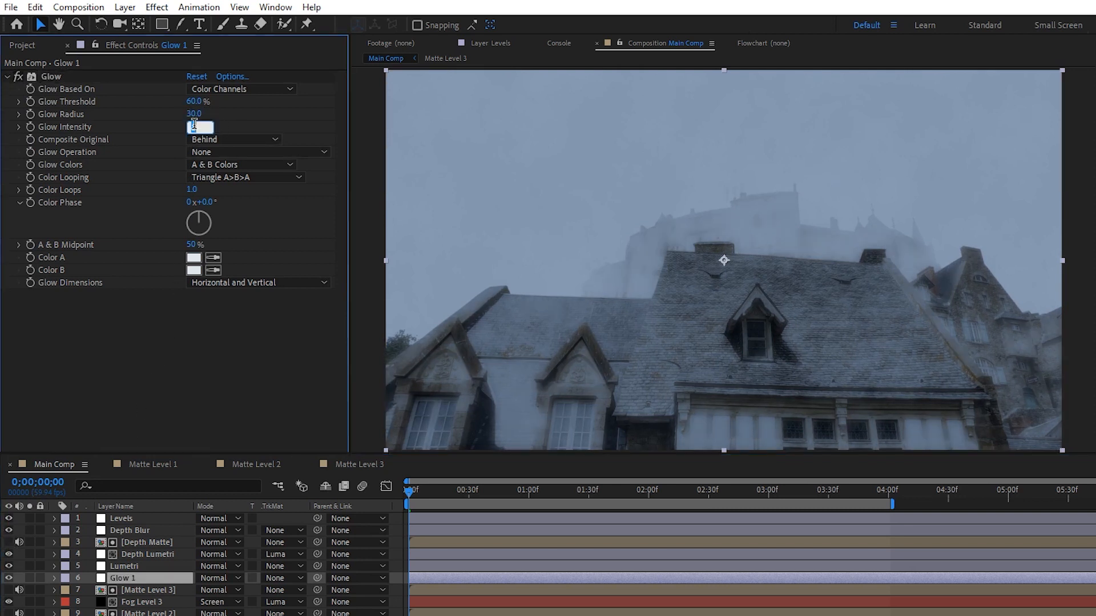
type("0.2")
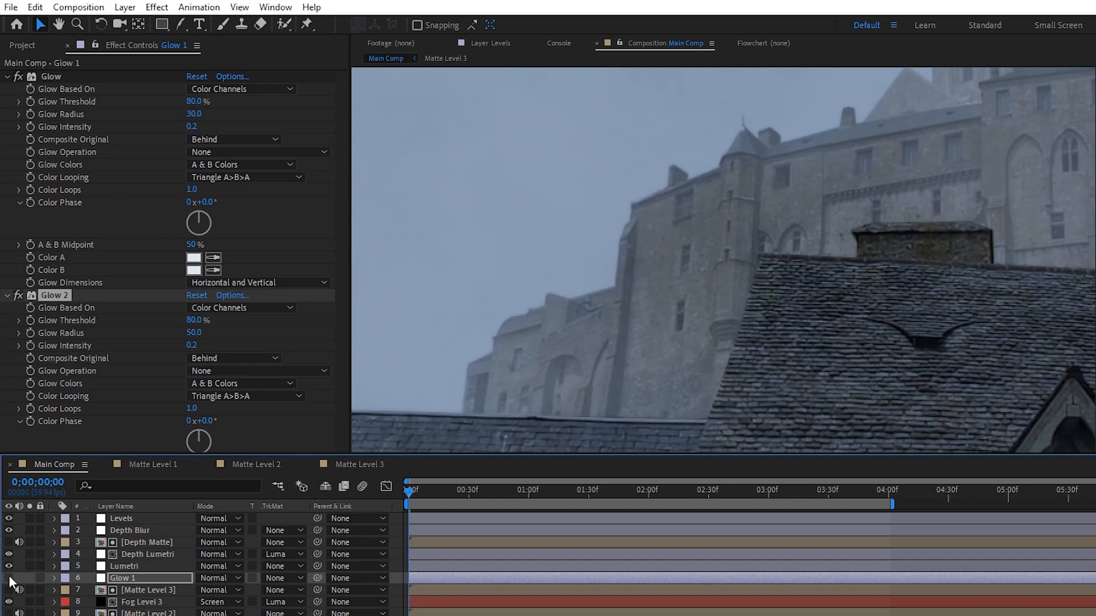
Feather Glow 1's rectangle mask by 50 pixels and collapse the layer
left_click(181, 25)
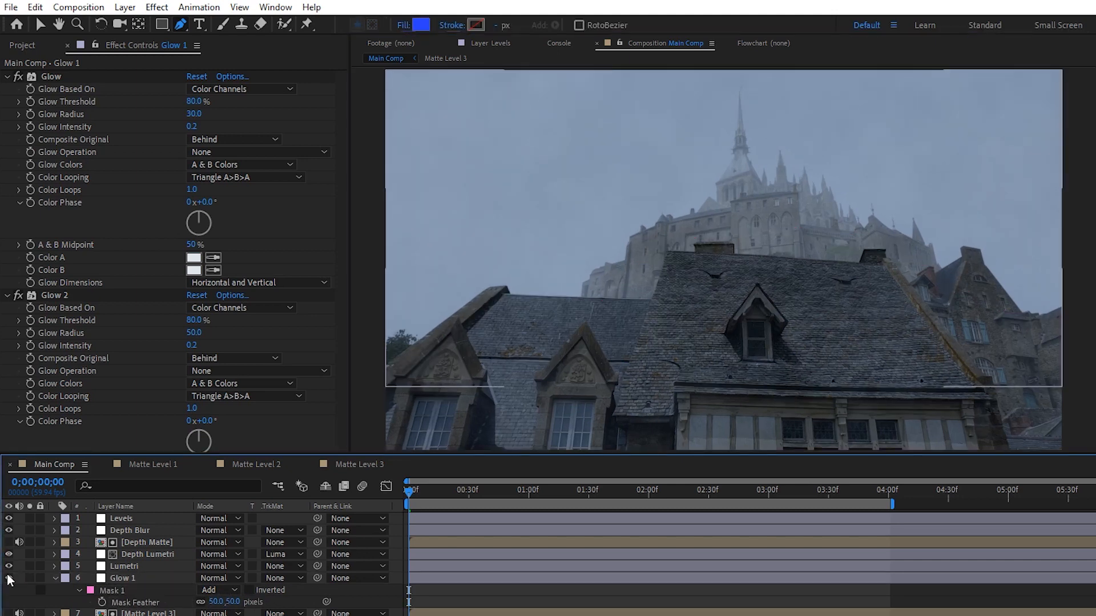
left_click(56, 578)
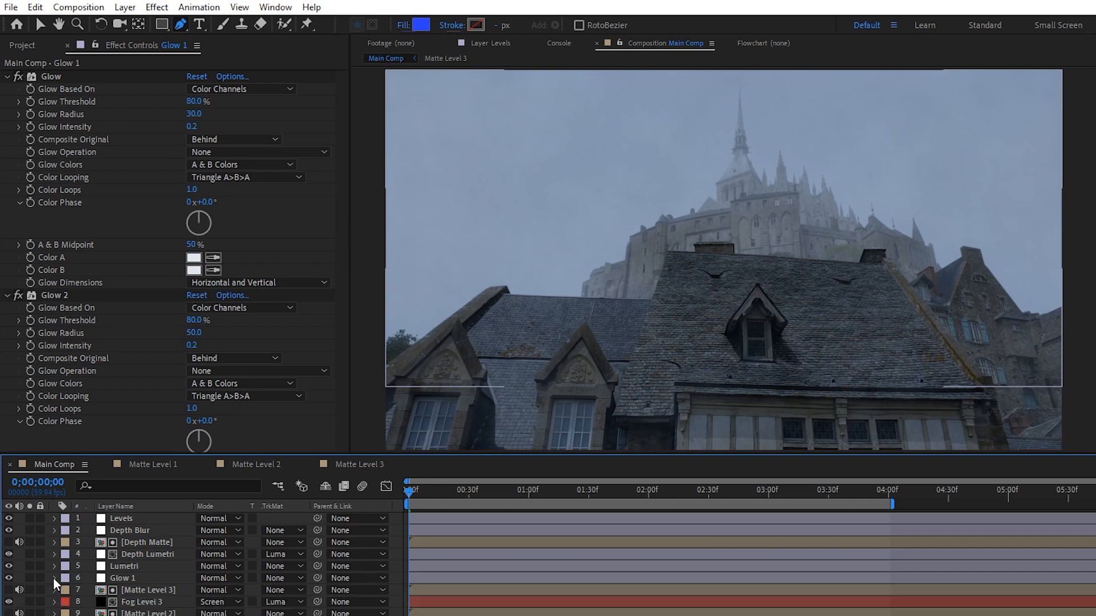
left_click(121, 578)
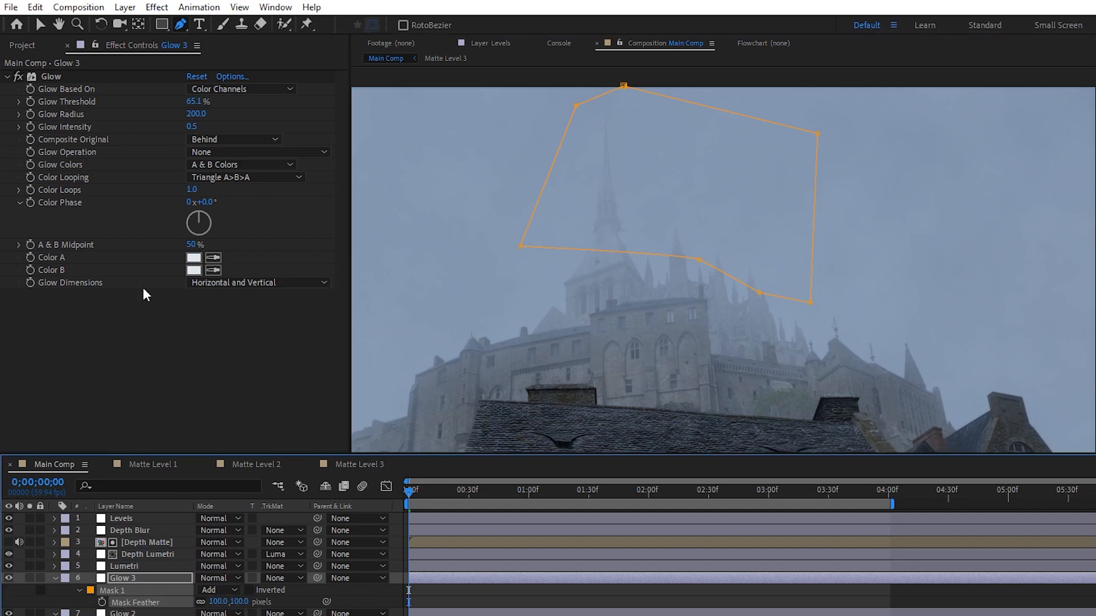
Tune Glow 3's spire glow to 80% threshold, radius 150, intensity 1.0
left_click(197, 115)
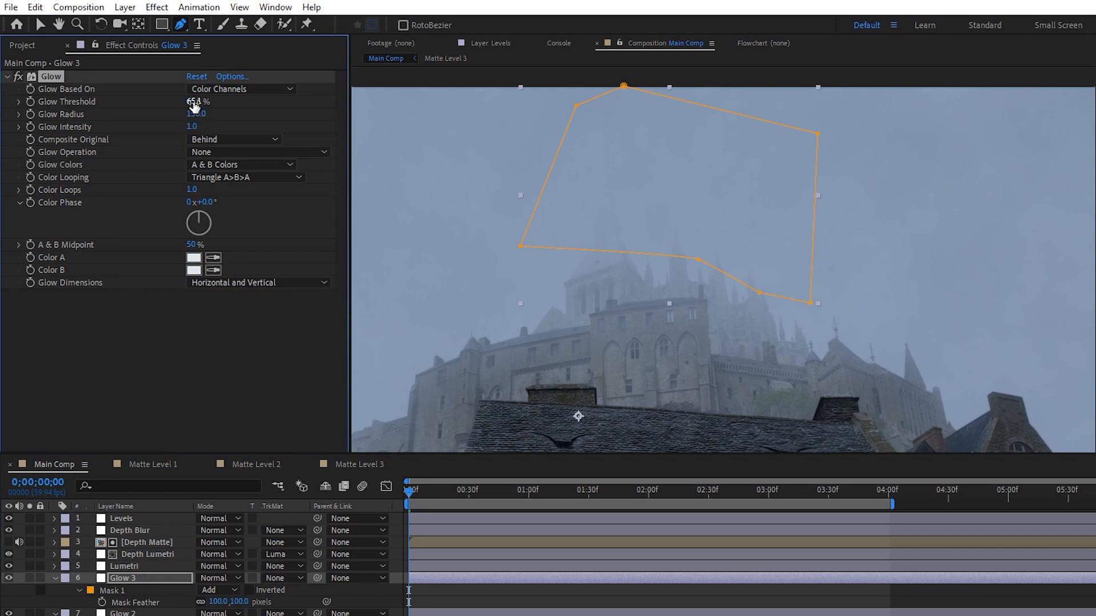
left_click_drag(198, 101, 240, 101)
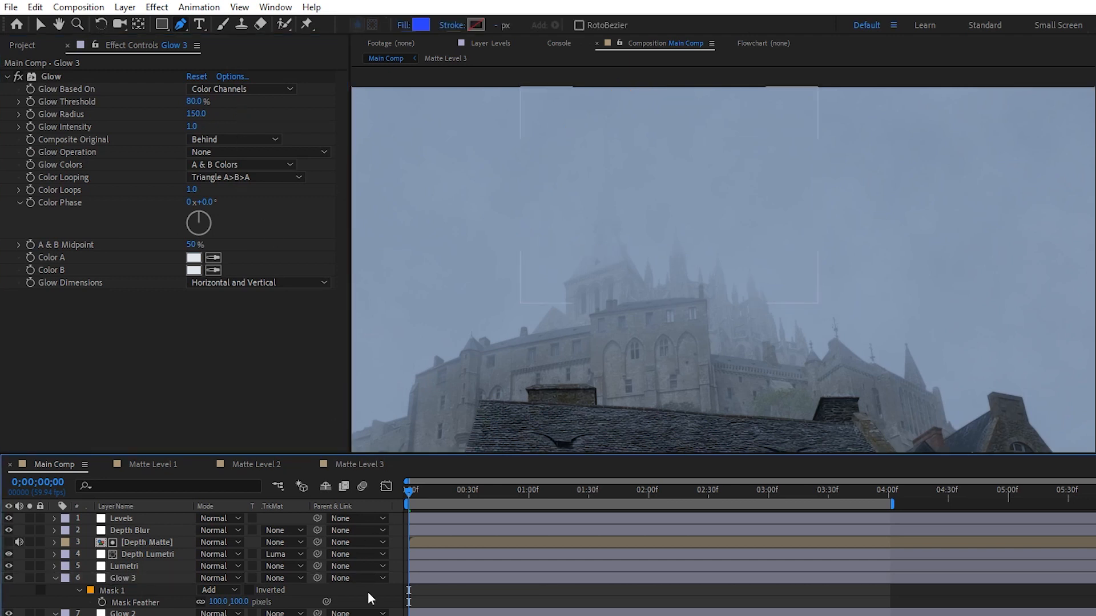
left_click(123, 578)
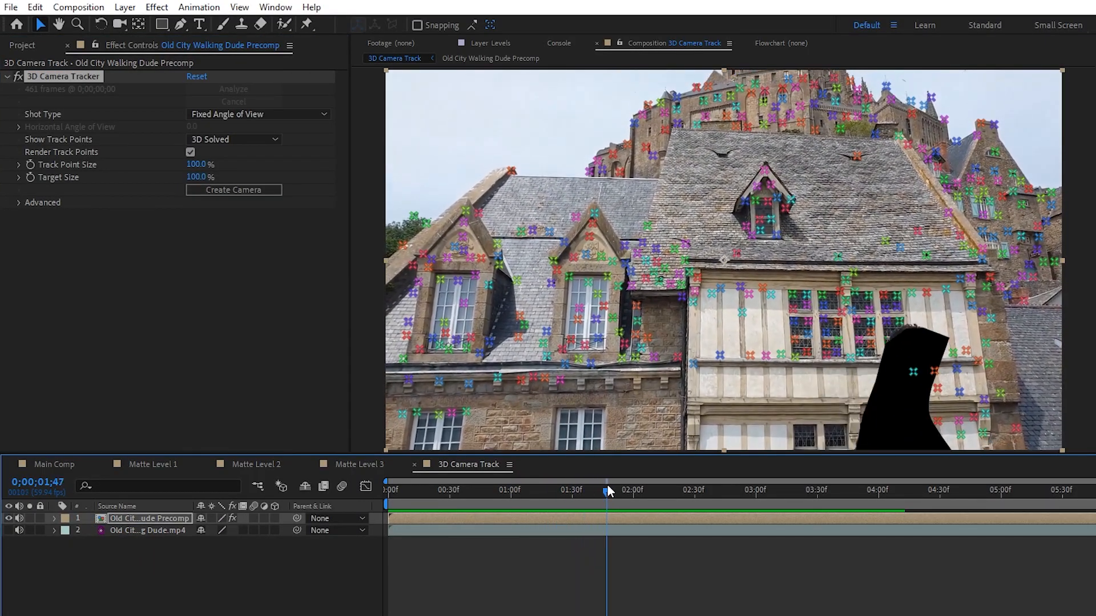
Enable Detailed Analysis and Auto-delete Points Across Time in the tracker's Advanced options
left_click(21, 202)
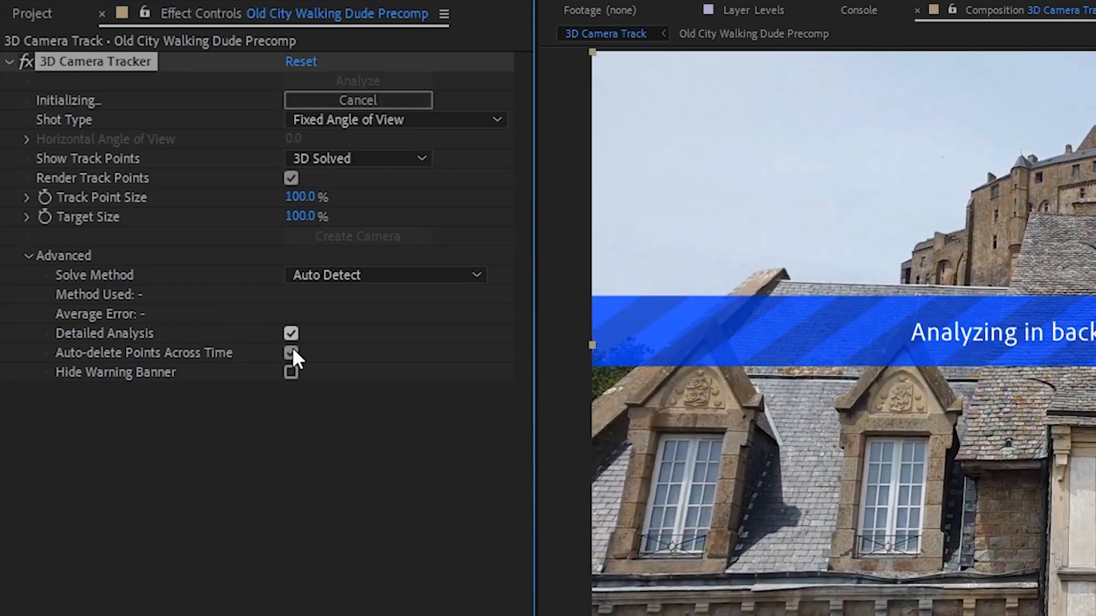
left_click(290, 352)
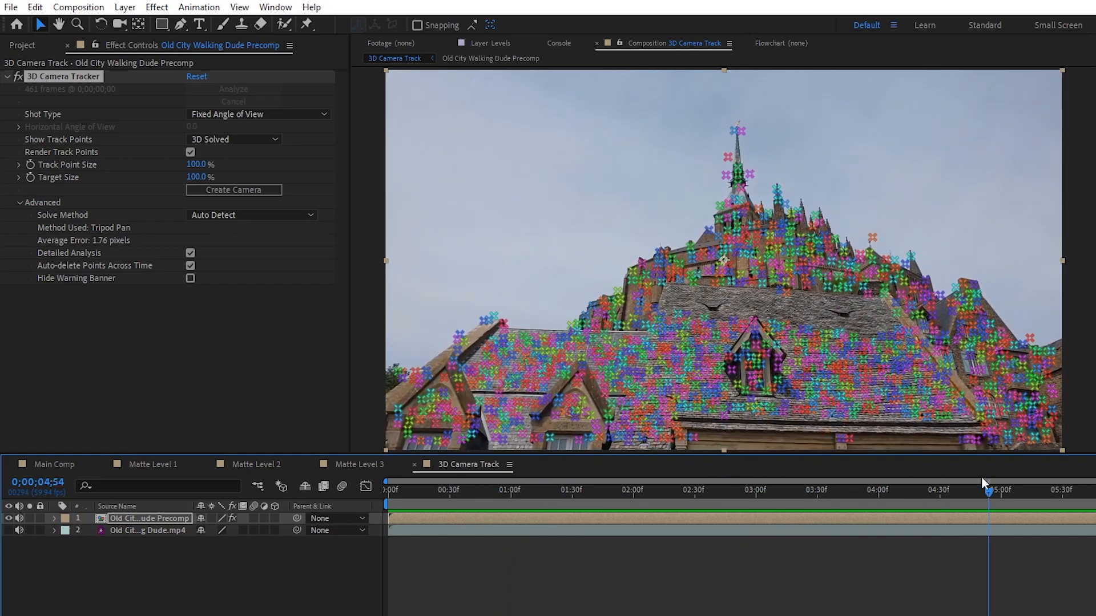
left_click(781, 489)
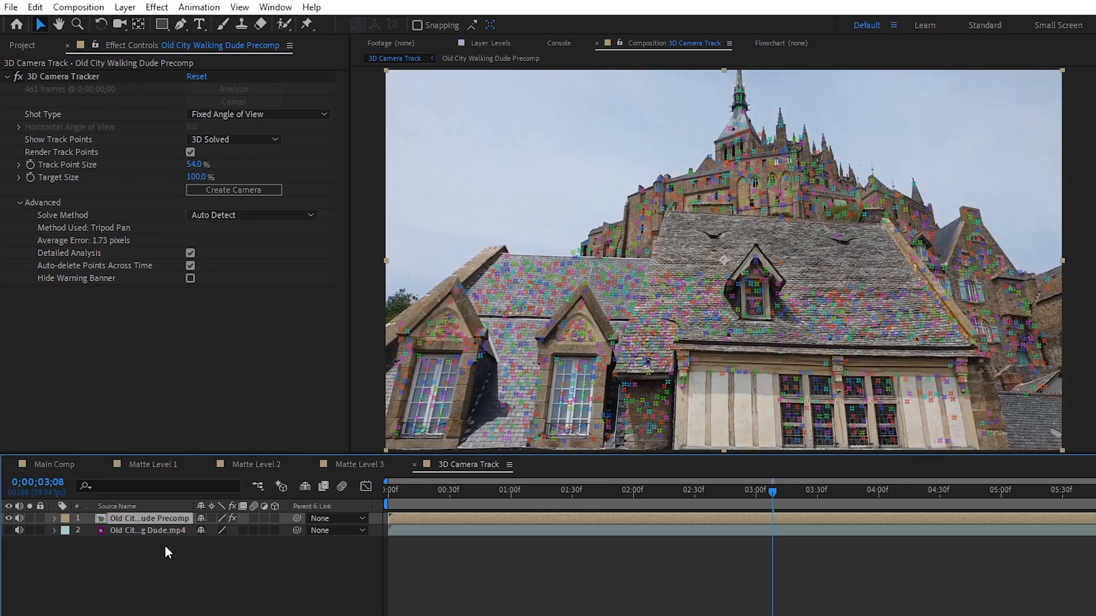
Hide the track points, then create a solid and camera from the facade points
left_click(190, 152)
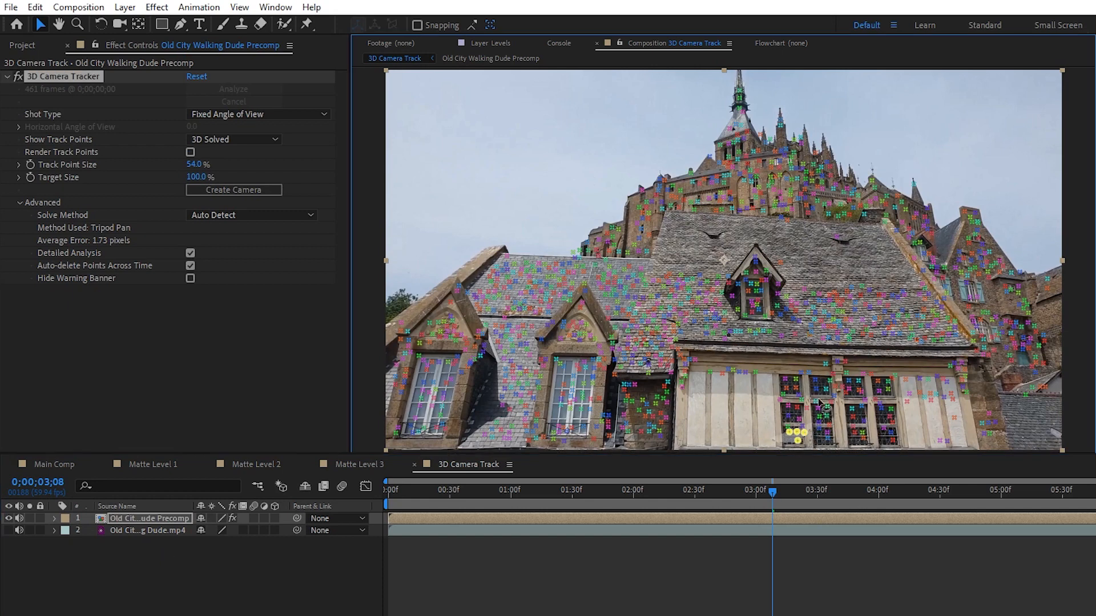
left_click(790, 402)
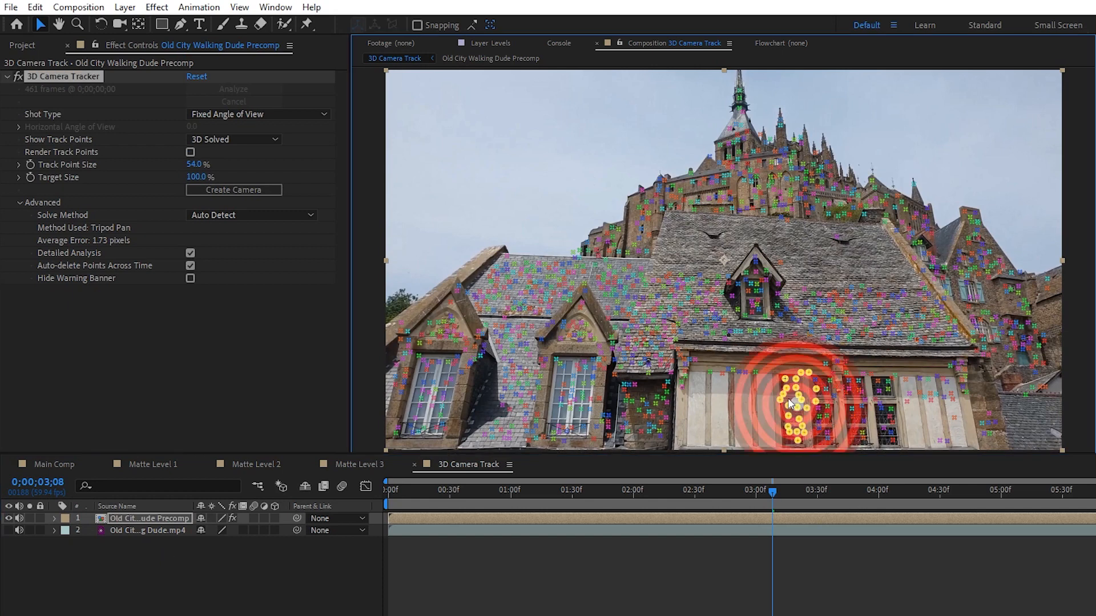
right_click(789, 404)
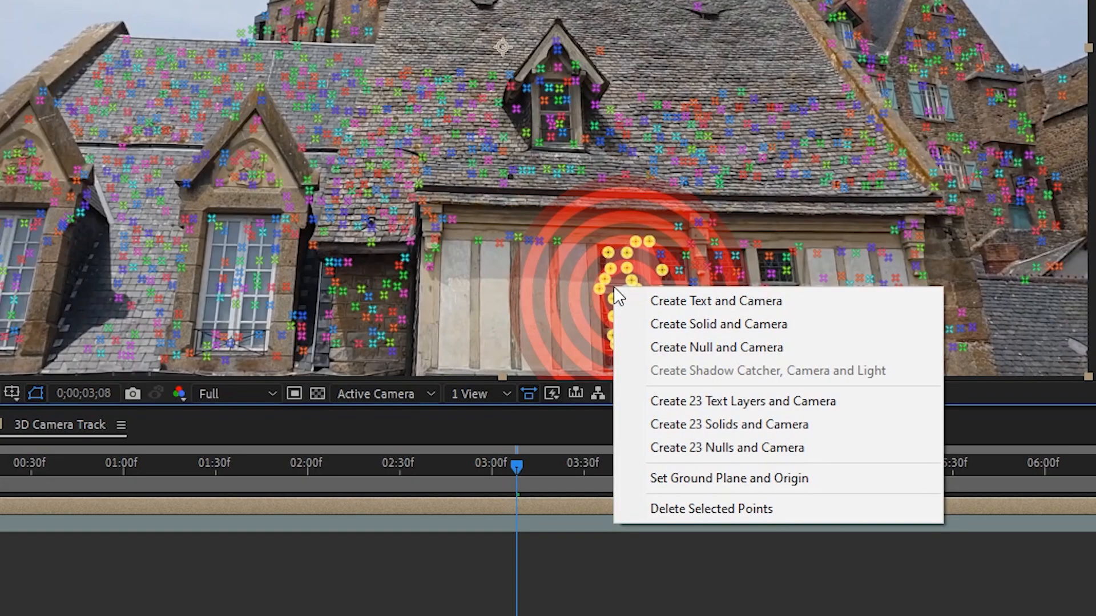
left_click(718, 324)
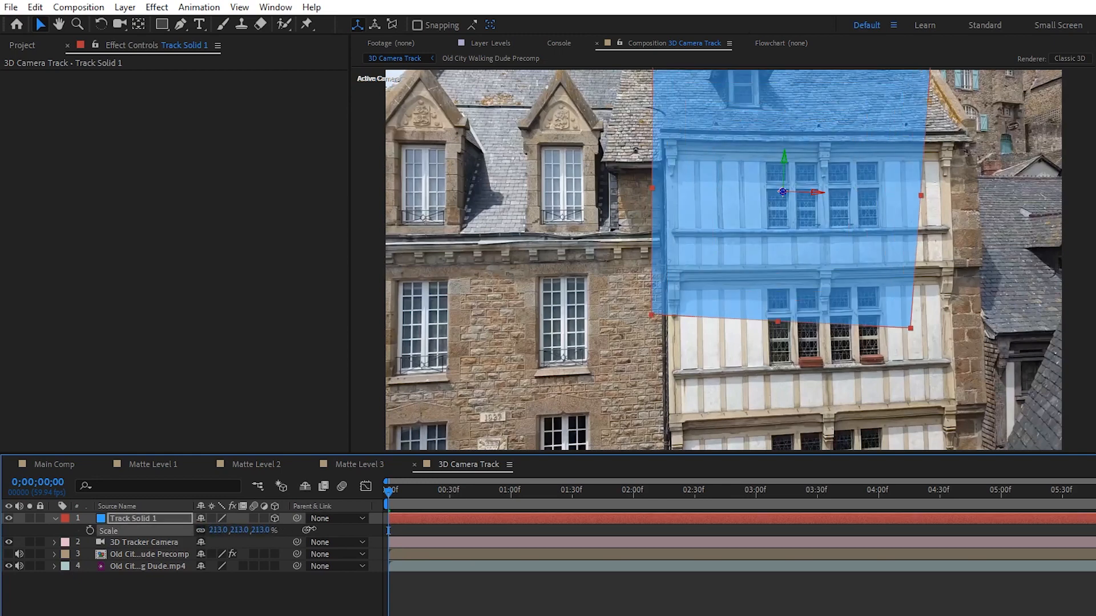
Set Track Solid 1's width to 995 px in Solid Settings
left_click(527, 490)
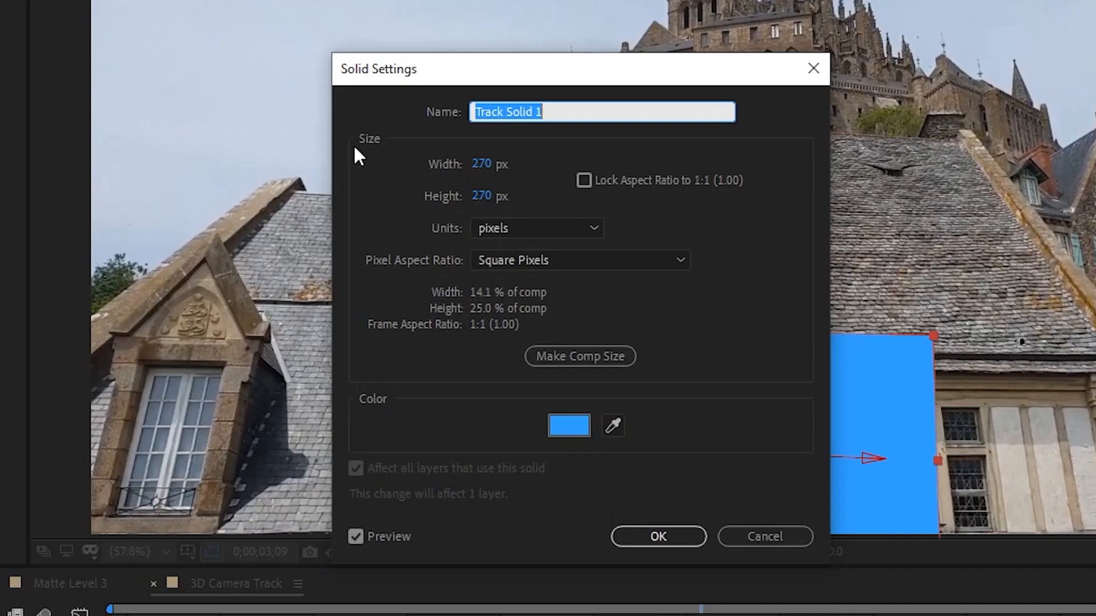
type("995")
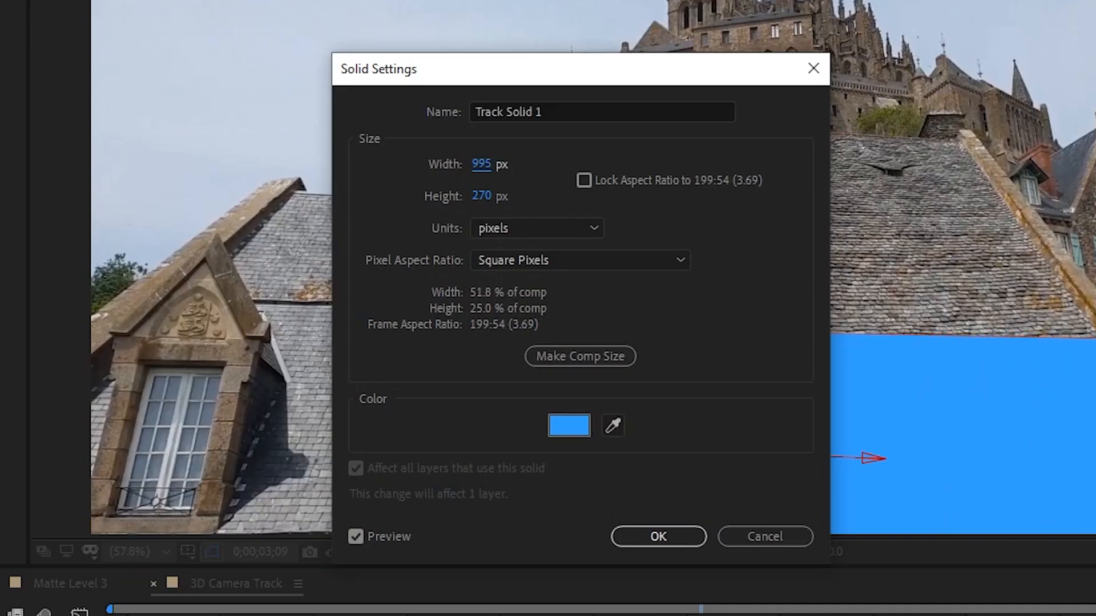
left_click(657, 536)
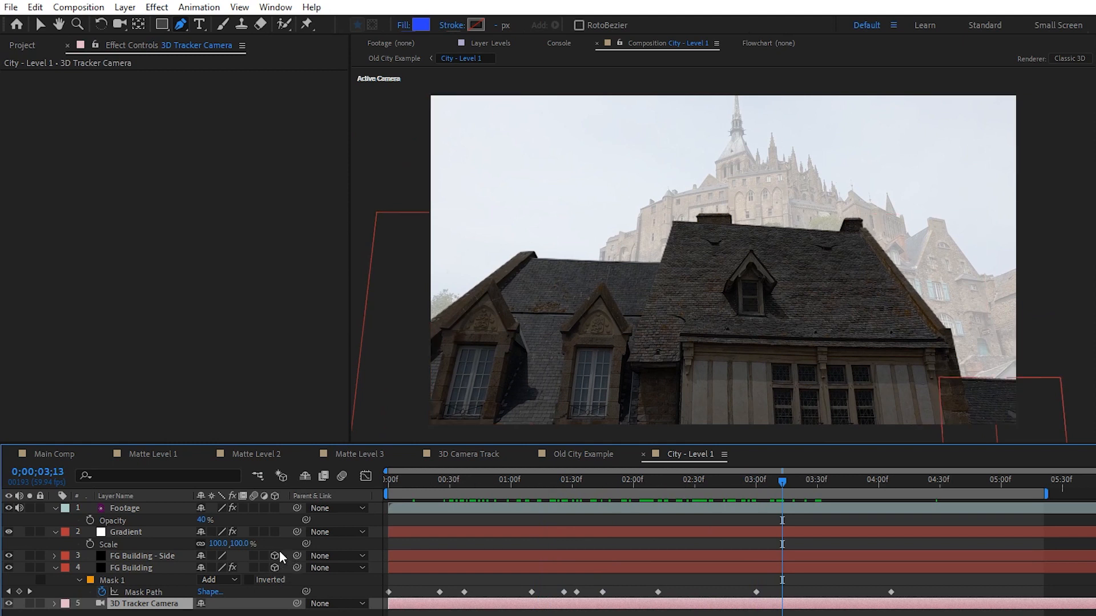
Pick old city.mp4 in the Project panel for the top of Main Comp
left_click(54, 453)
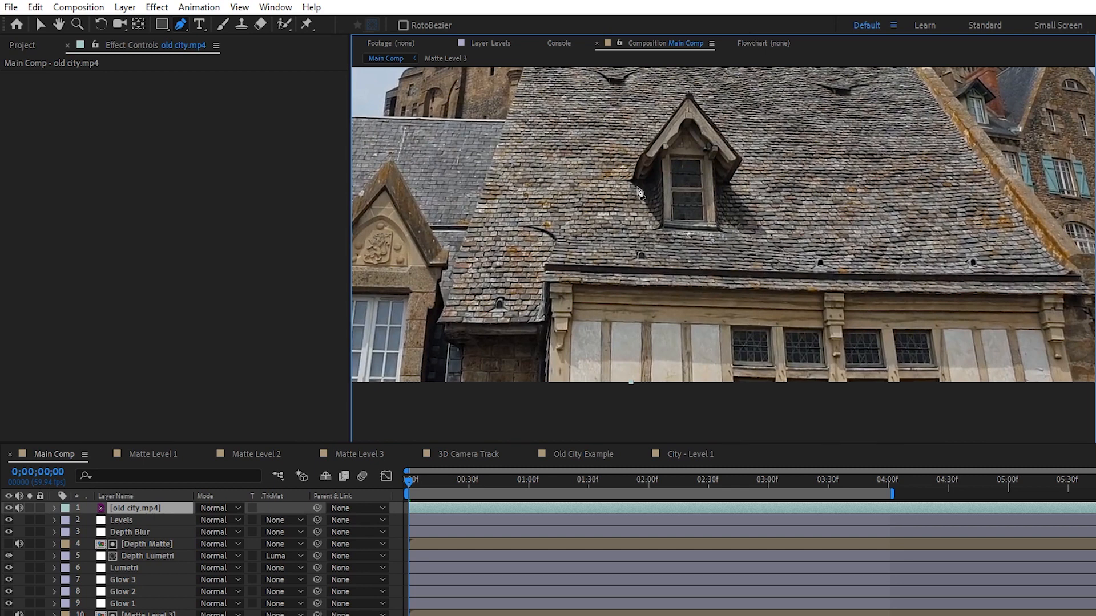
mouse_move(656, 229)
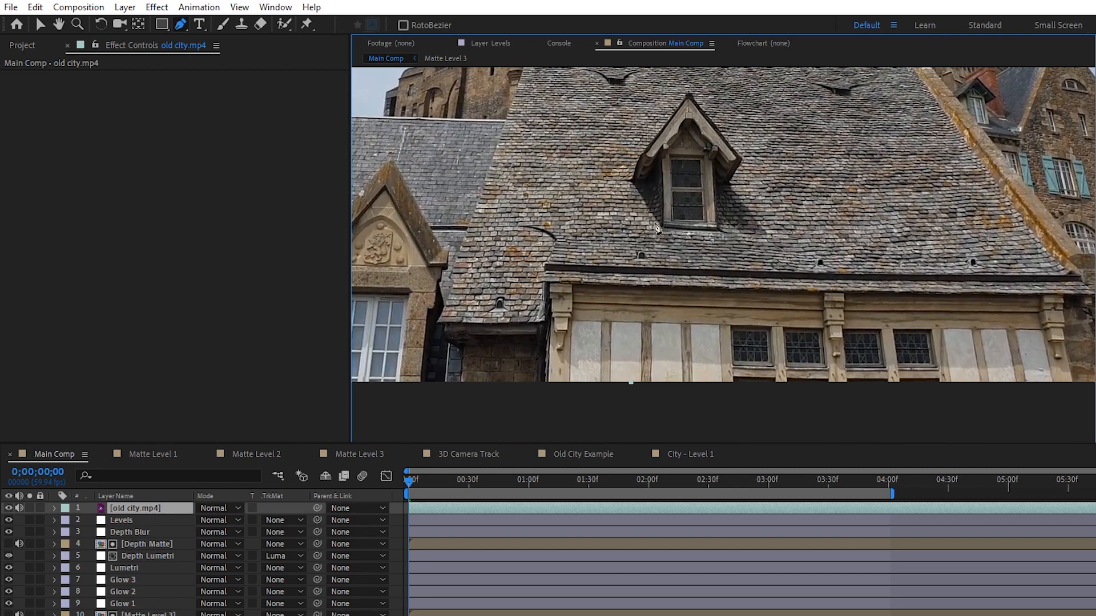
mouse_move(752, 247)
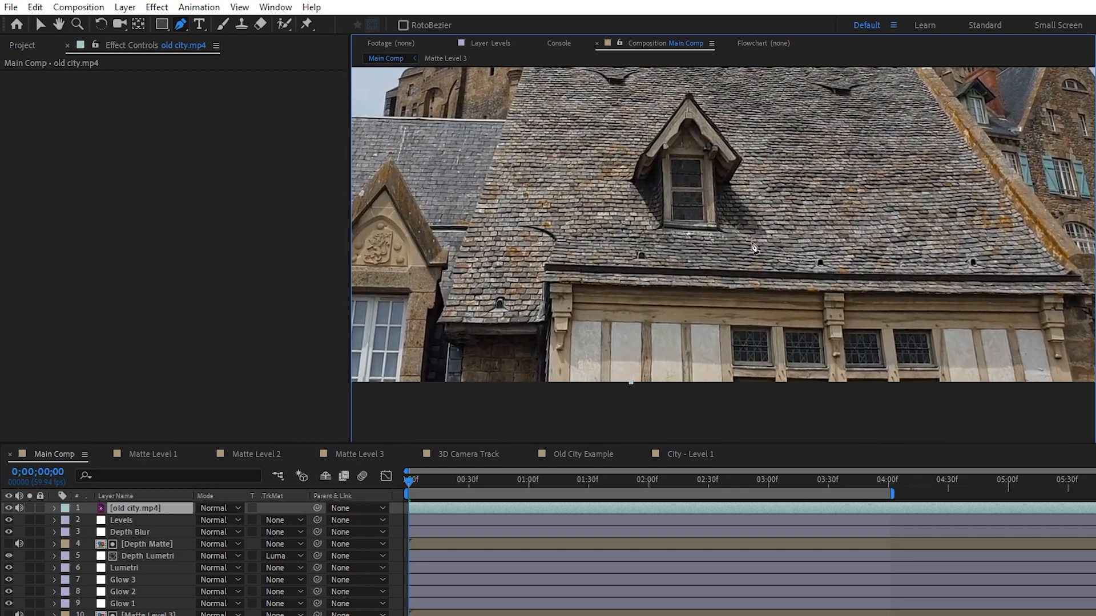